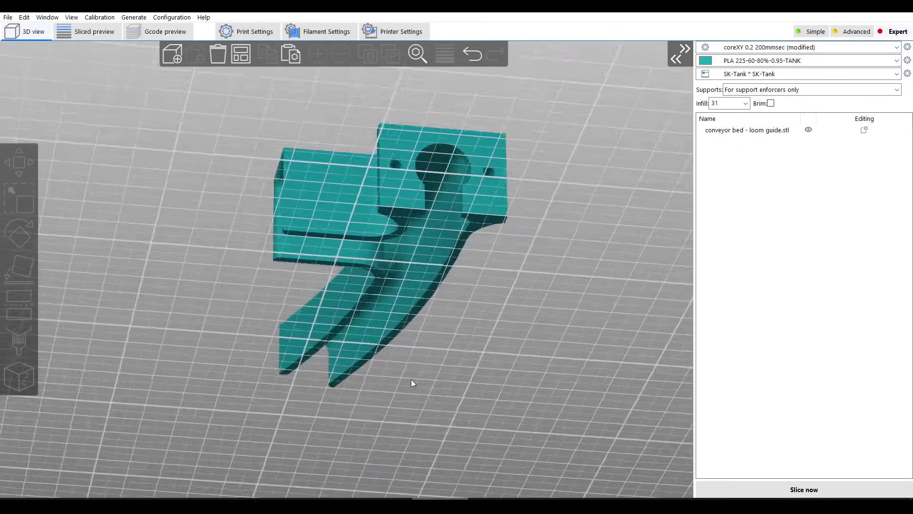
# Step: Select the loom guide and use Paint-on supports to enforce supports along its curved arm
pyautogui.click(19, 344)
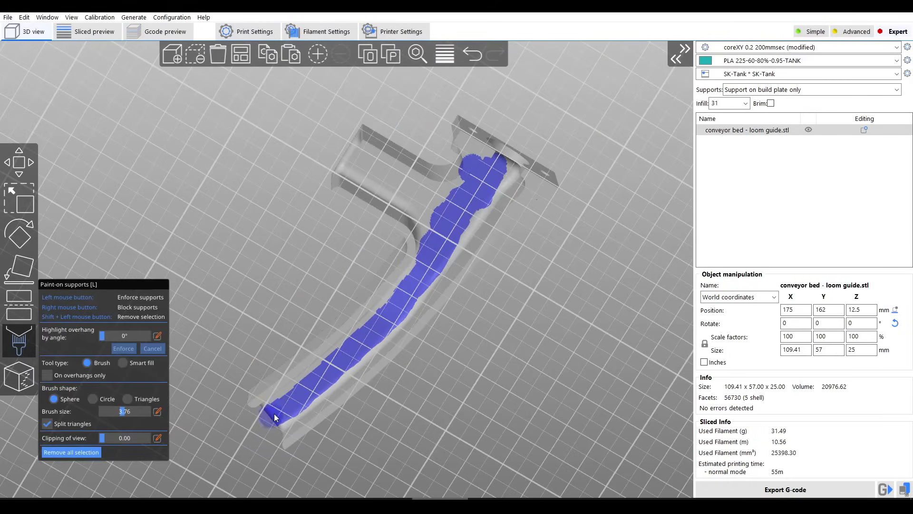
pyautogui.click(92, 31)
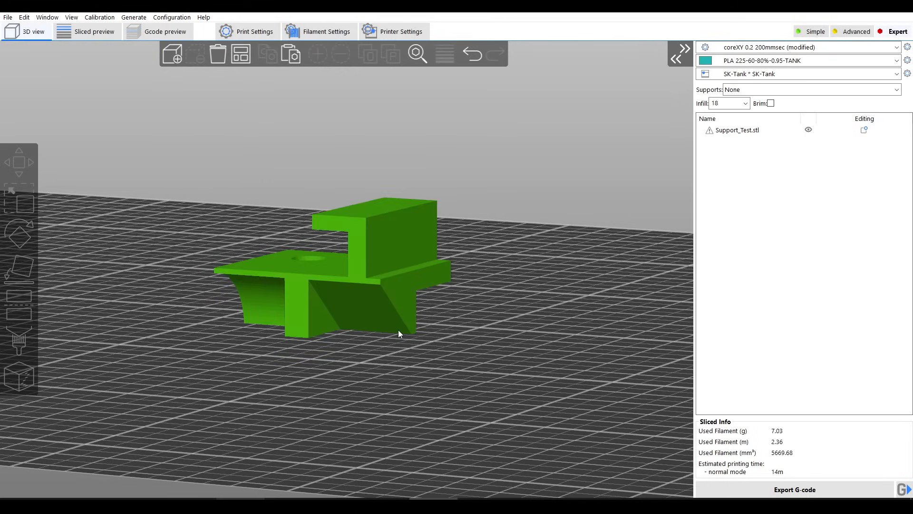
pyautogui.moveTo(371, 297)
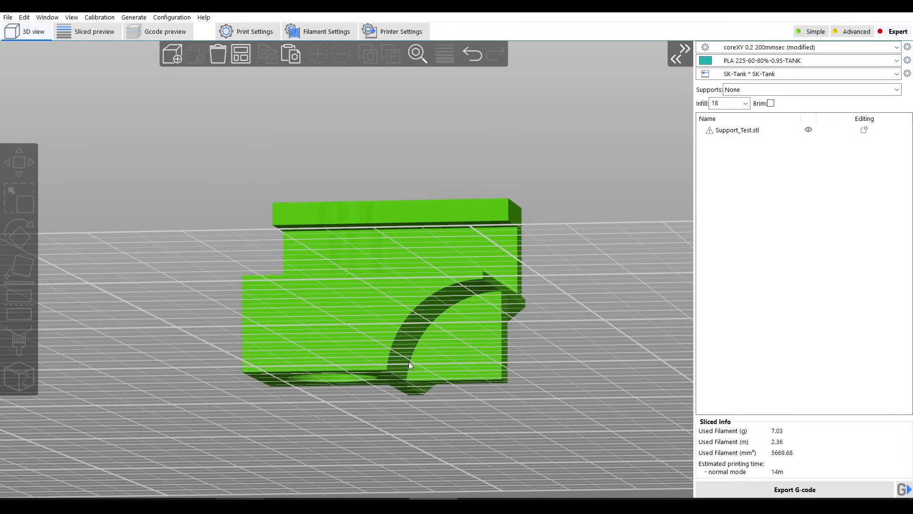
pyautogui.moveTo(447, 303)
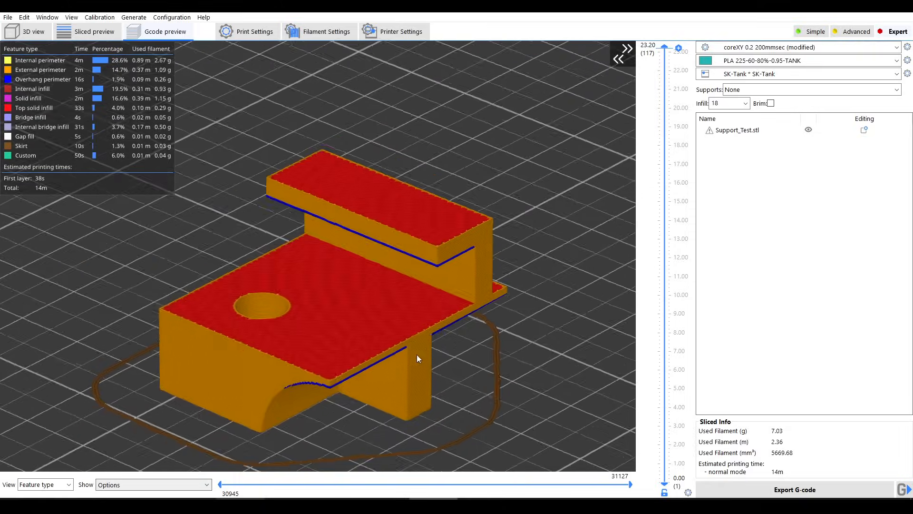
# Step: Show the Support material page of the print profile, with support generation still off
pyautogui.click(253, 31)
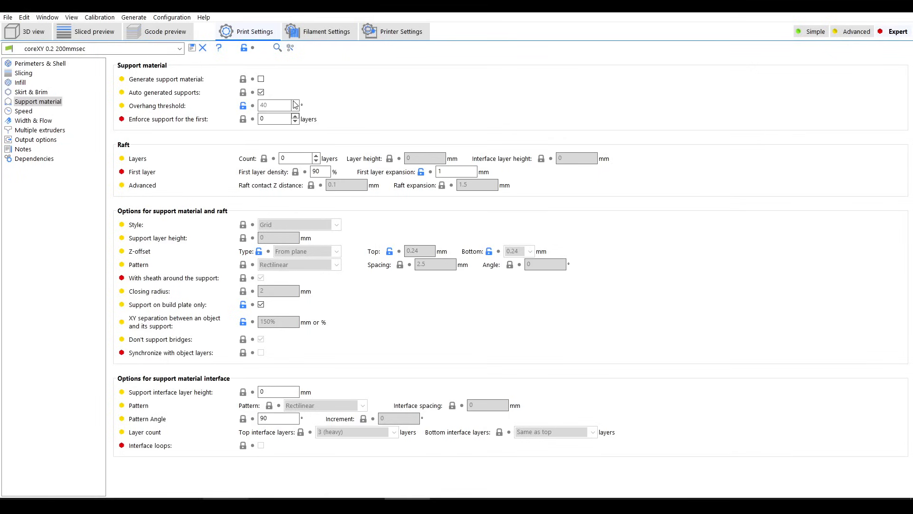
# Step: Enable Generate support material and view the re-sliced preview with supports, estimating 22m
pyautogui.click(261, 79)
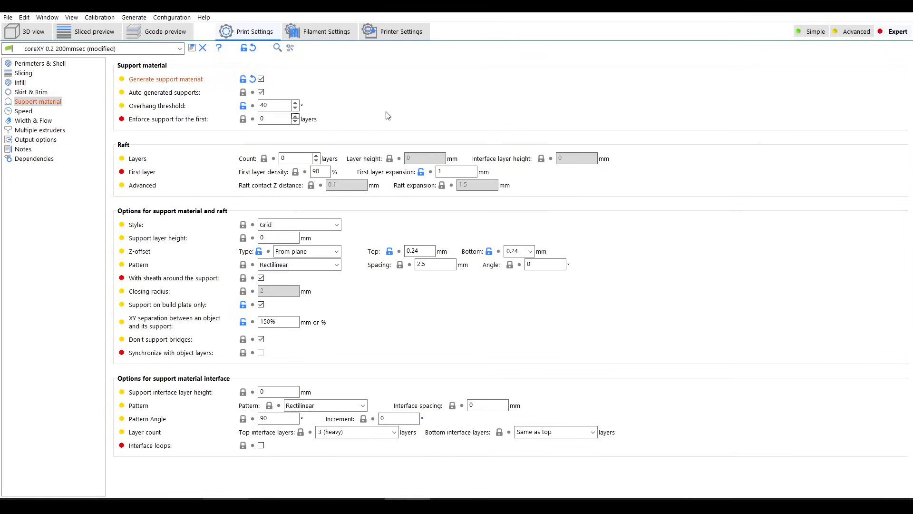
pyautogui.click(165, 30)
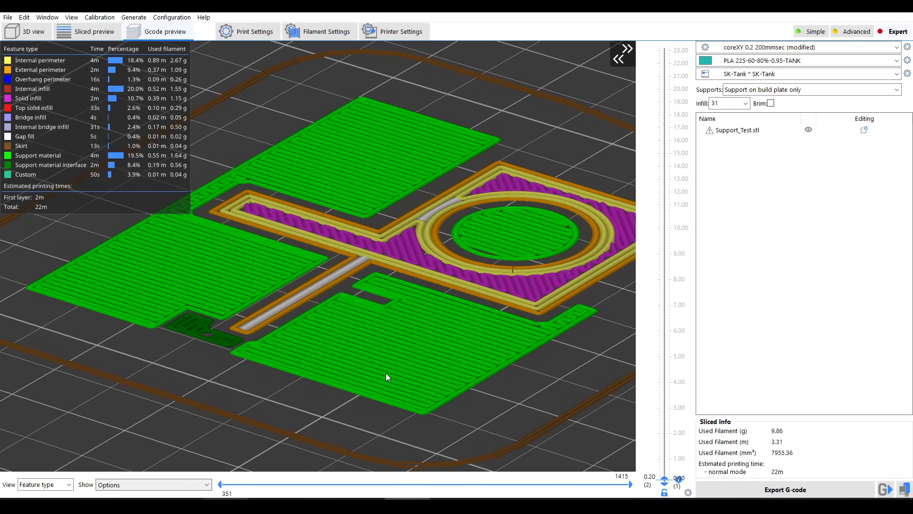
pyautogui.moveTo(405, 402)
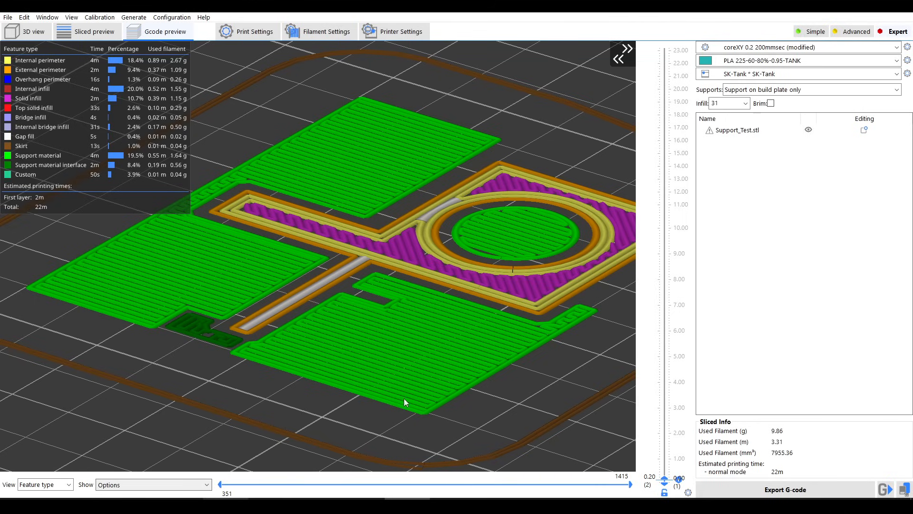
pyautogui.moveTo(470, 395)
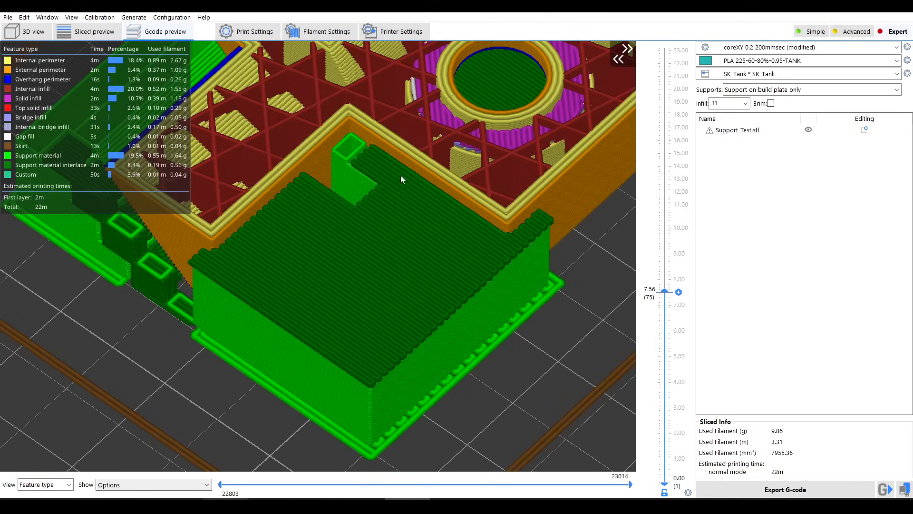
pyautogui.moveTo(383, 219)
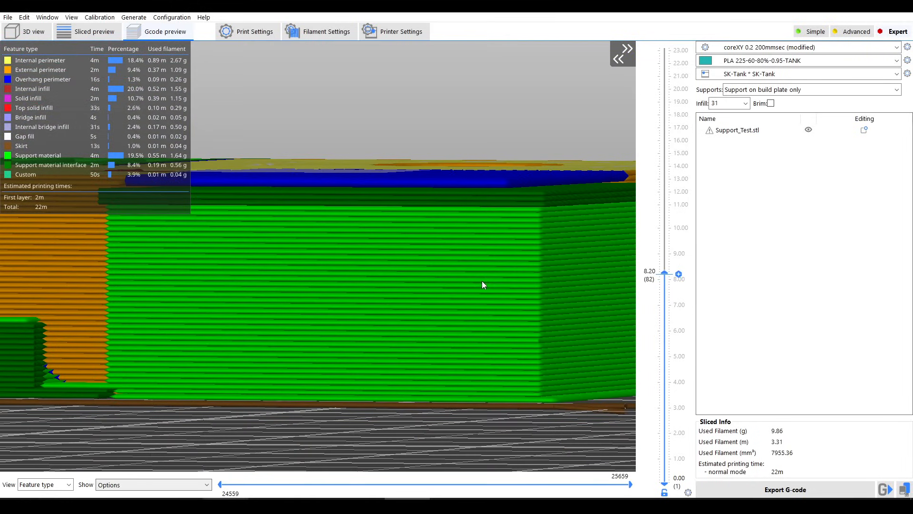
pyautogui.moveTo(513, 187)
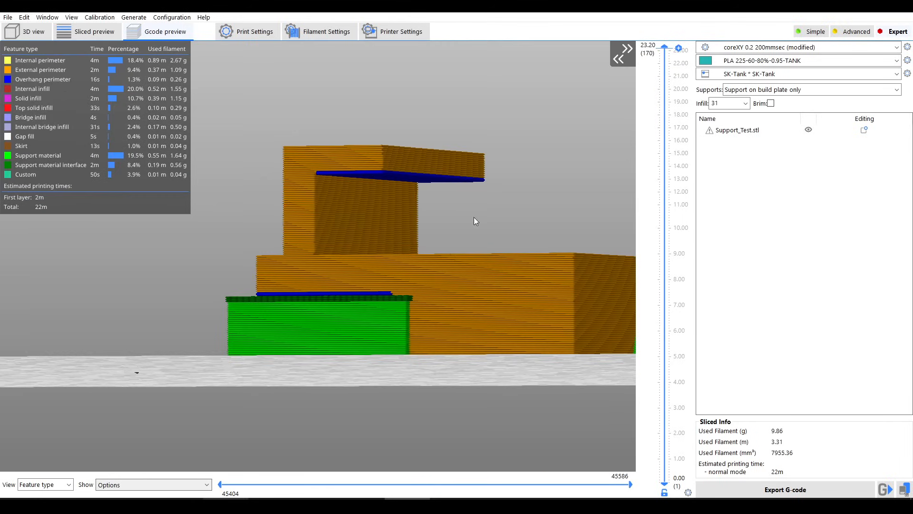
pyautogui.moveTo(475, 236)
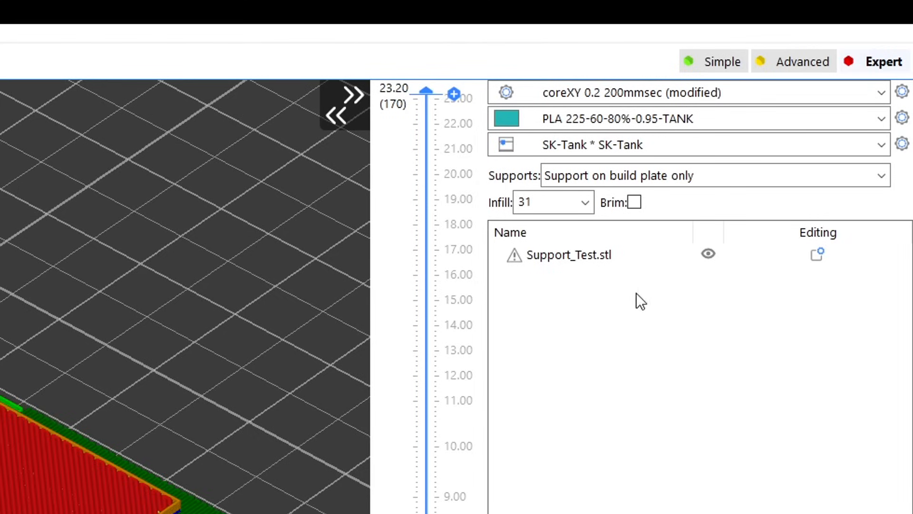
# Step: Switch the Supports dropdown to Everywhere and check the Gcode preview
pyautogui.click(687, 175)
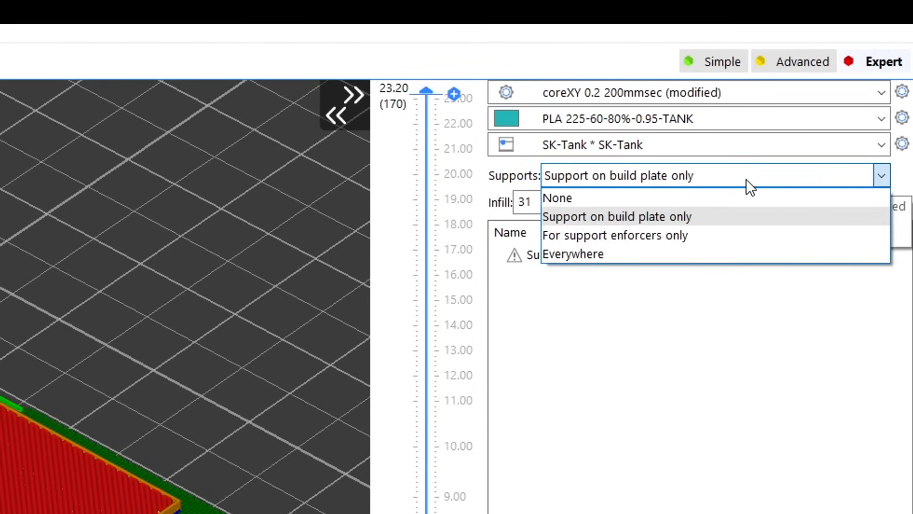
pyautogui.click(573, 253)
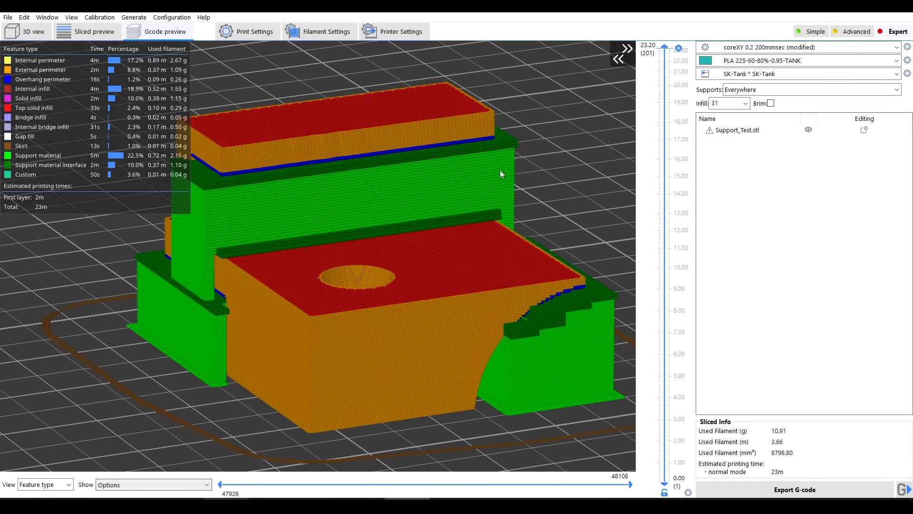
pyautogui.moveTo(474, 162)
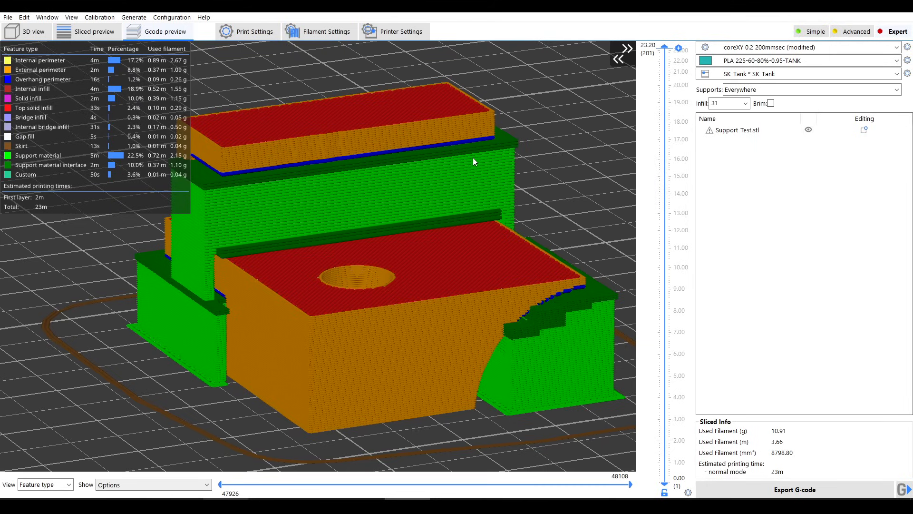
pyautogui.click(27, 31)
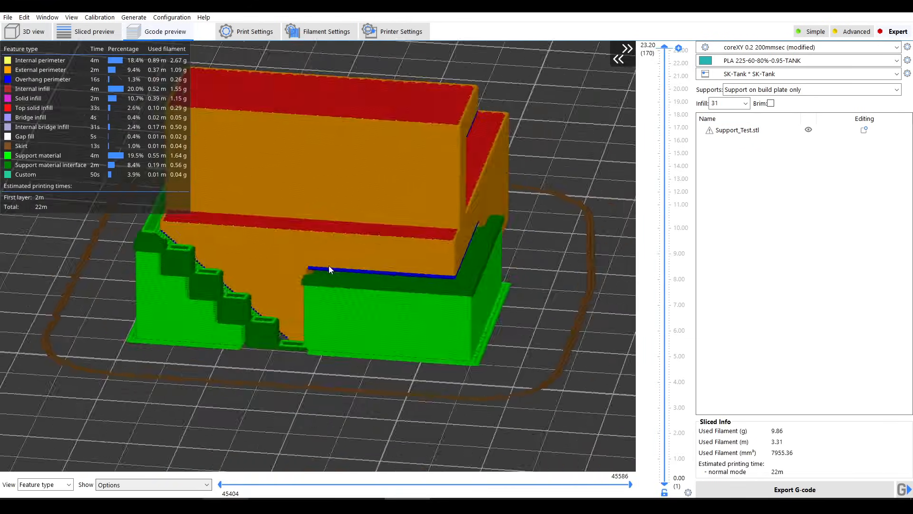
# Step: Set the support overhang threshold to 10° and re-slice, showing supports under the curved overhang
pyautogui.click(254, 32)
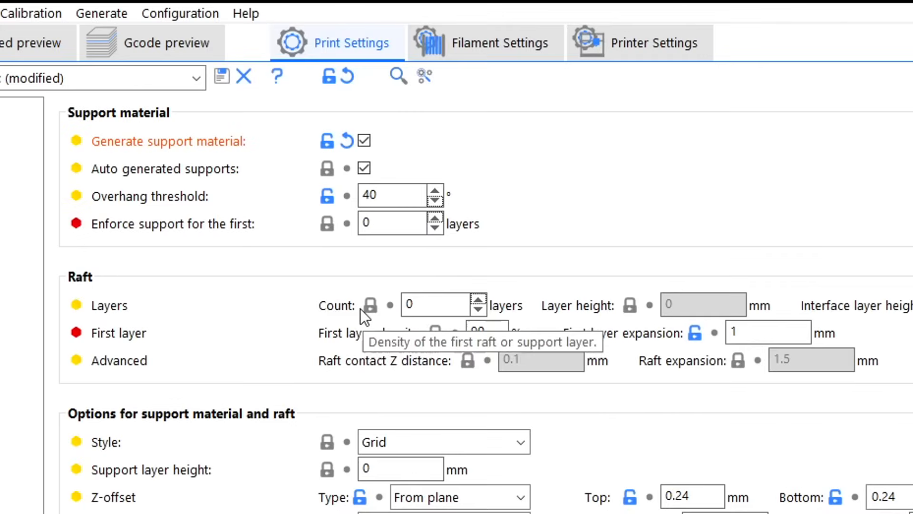
pyautogui.moveTo(391, 195)
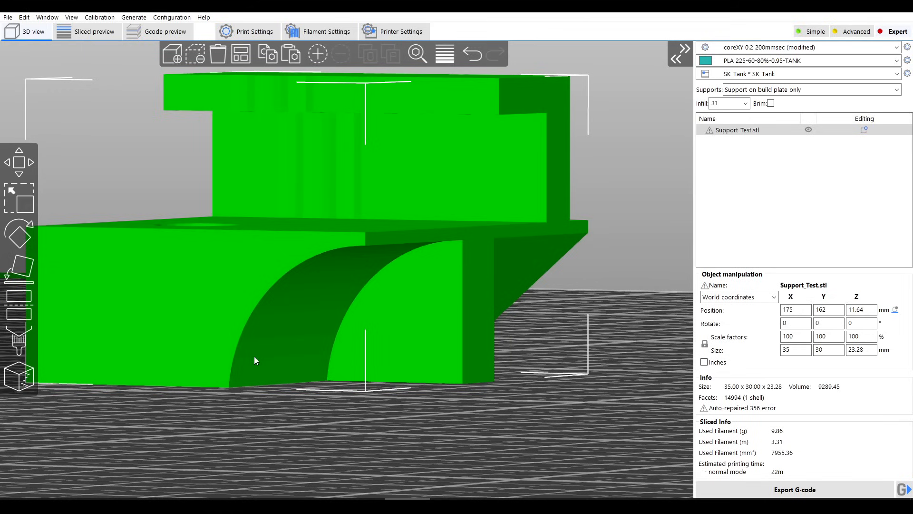
pyautogui.moveTo(233, 389)
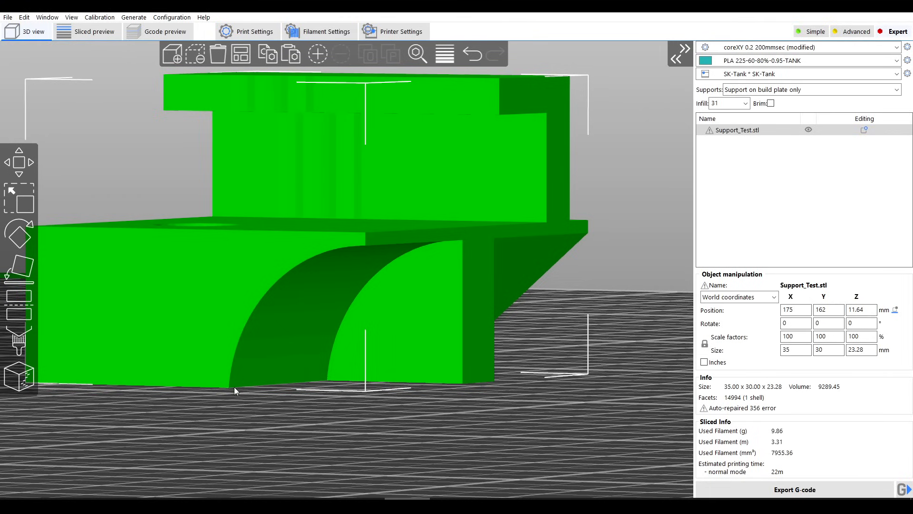
pyautogui.moveTo(366, 254)
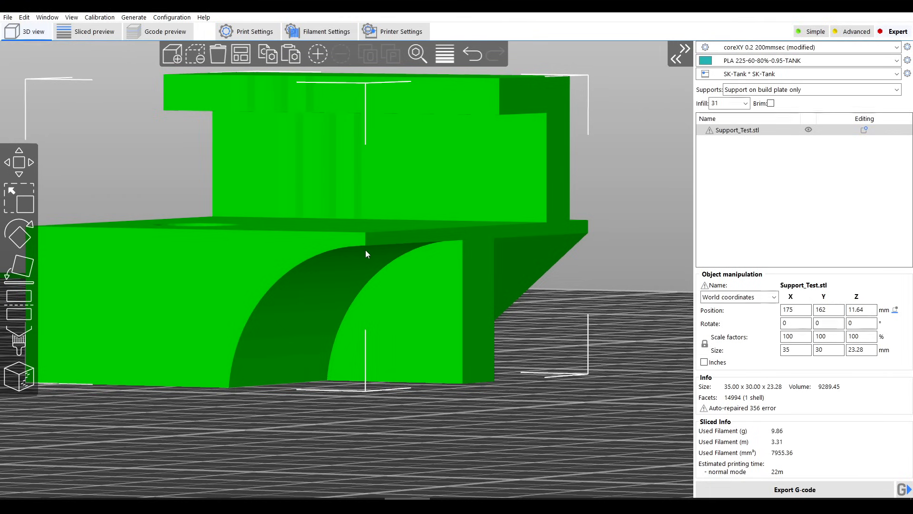
pyautogui.click(253, 31)
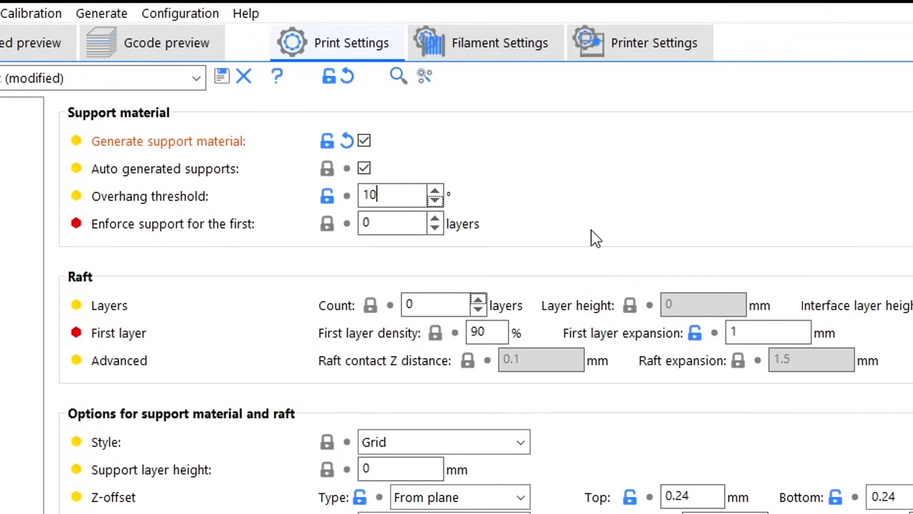
pyautogui.click(86, 31)
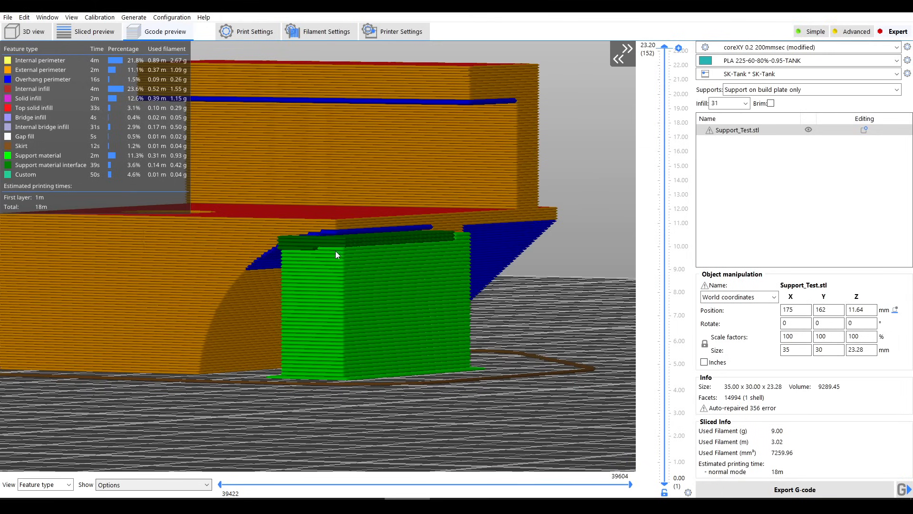
pyautogui.moveTo(317, 245)
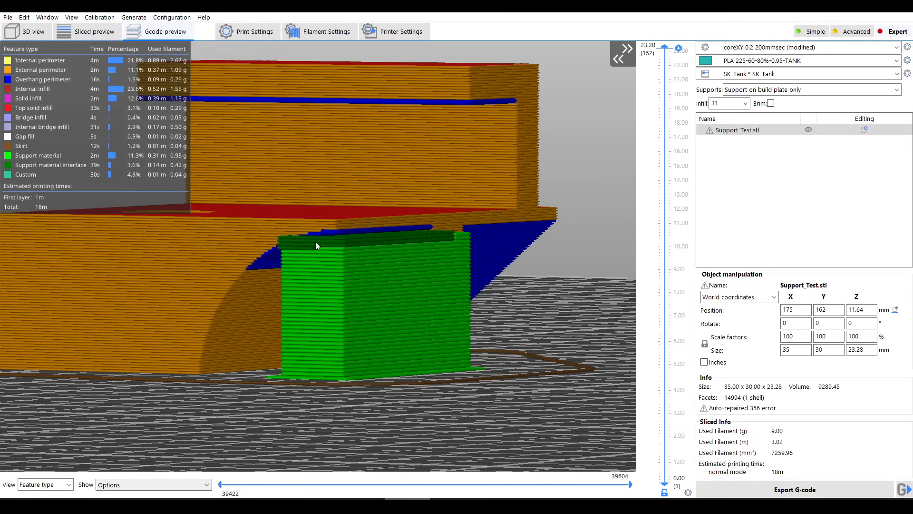
pyautogui.moveTo(340, 236)
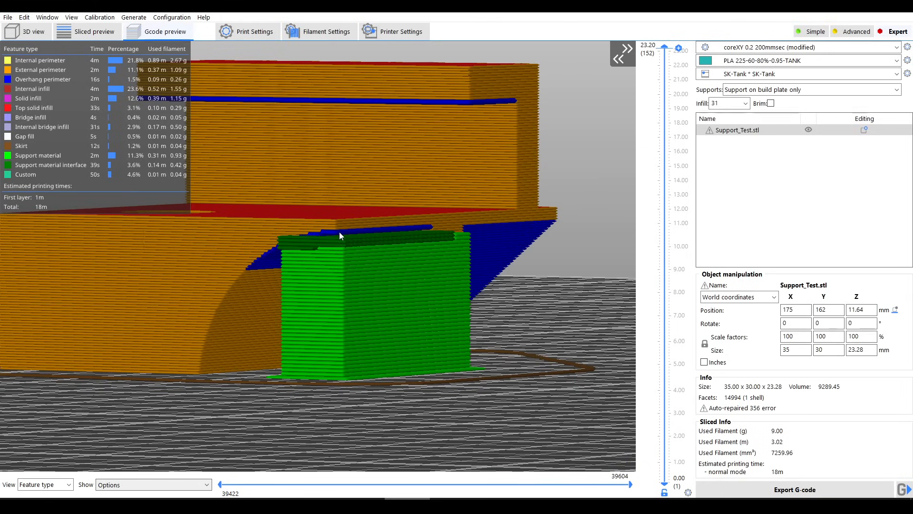
pyautogui.click(246, 31)
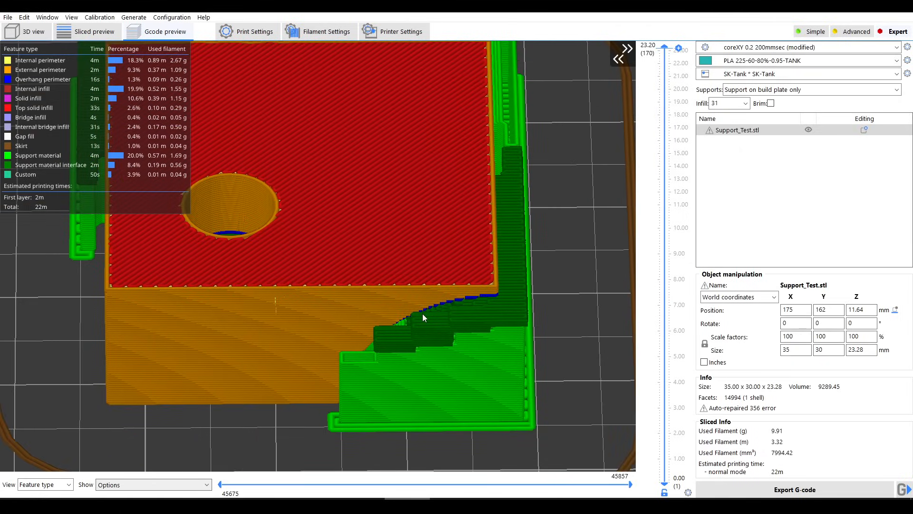
# Step: Restore the 40° overhang threshold, re-slice with supports everywhere (24m), and reopen support settings
pyautogui.click(253, 32)
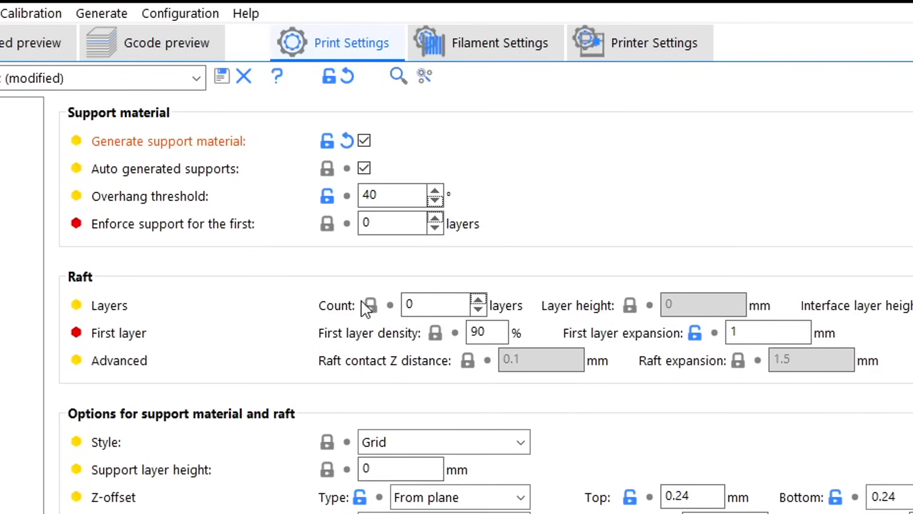
pyautogui.moveTo(393, 195)
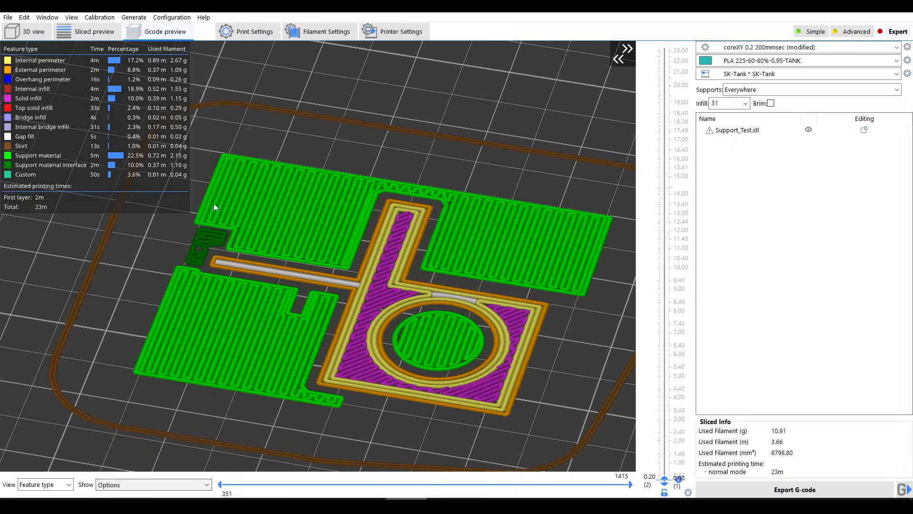
pyautogui.click(251, 31)
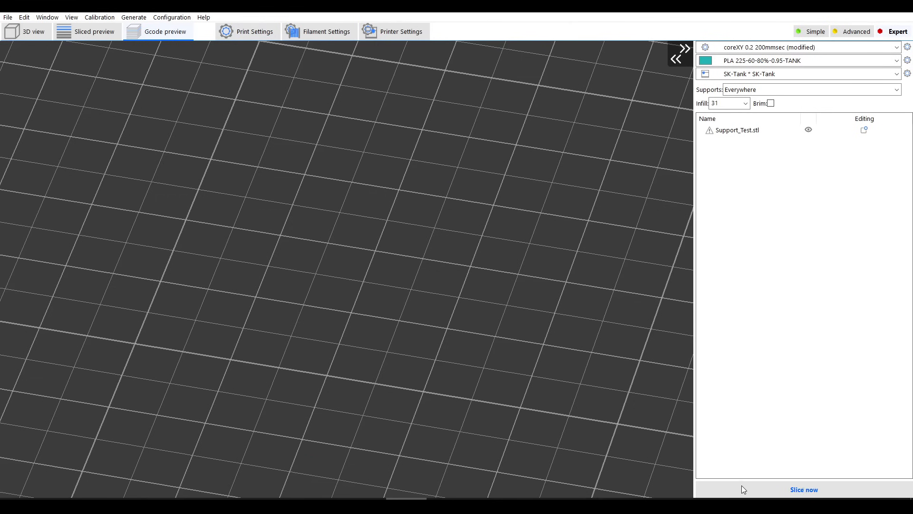
pyautogui.click(803, 489)
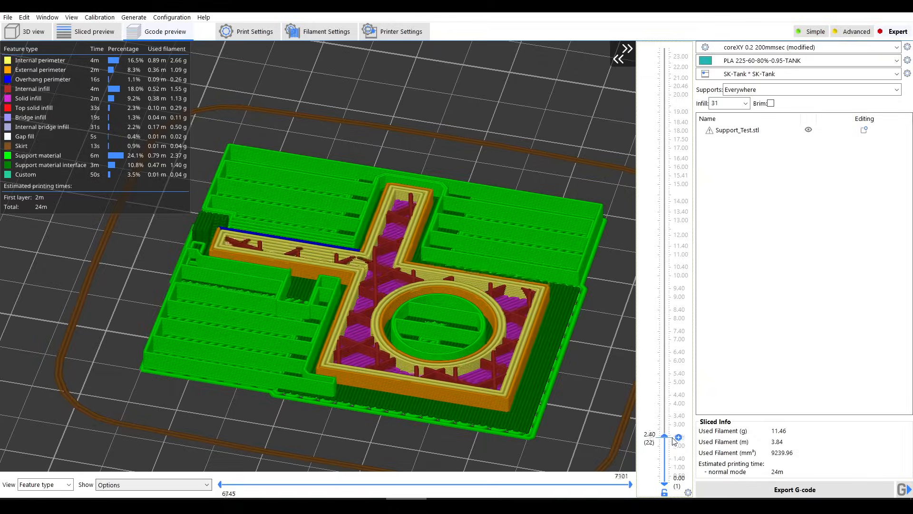
pyautogui.click(252, 31)
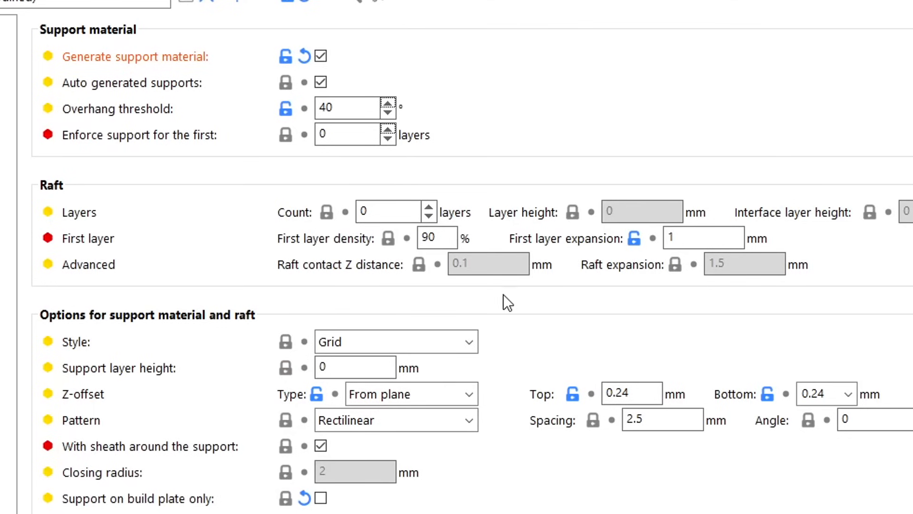
pyautogui.moveTo(437, 238)
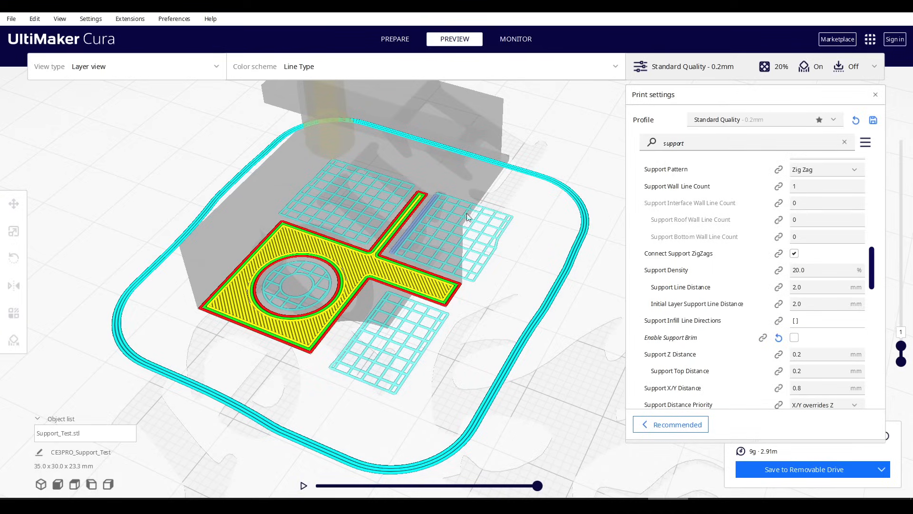
pyautogui.moveTo(470, 254)
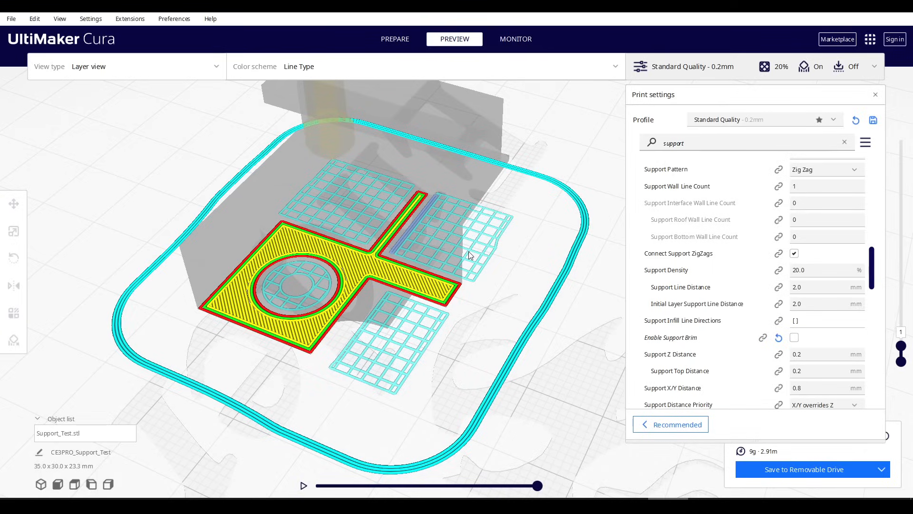
pyautogui.click(793, 337)
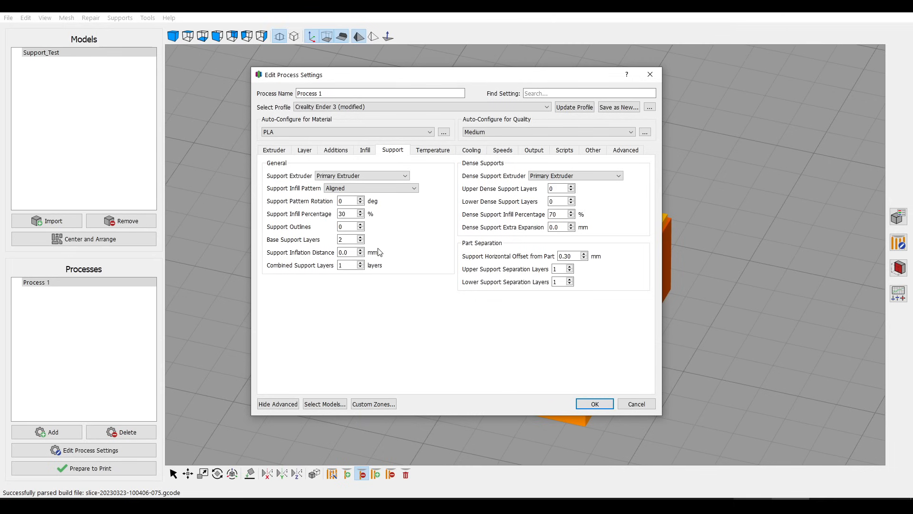
pyautogui.moveTo(270, 245)
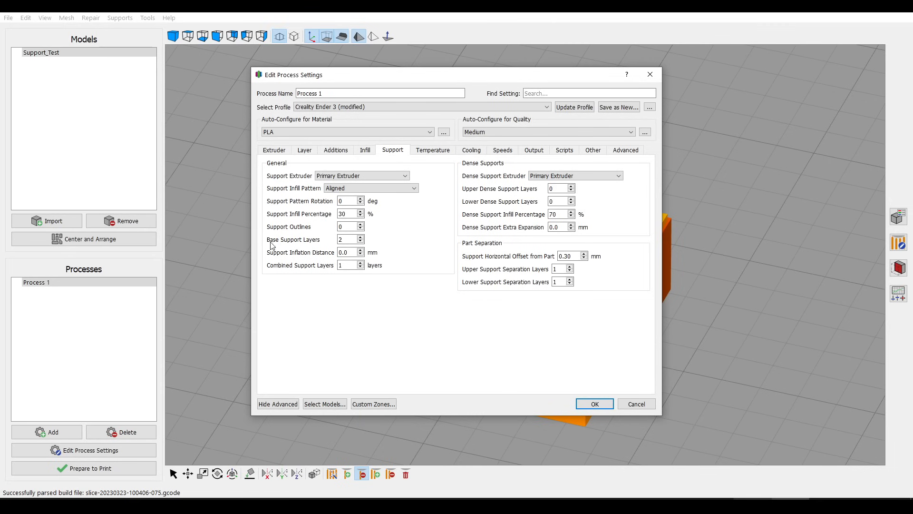
# Step: Confirm the Support process settings and preview the sliced first layer, estimating 1 hour 8 minutes
pyautogui.click(594, 404)
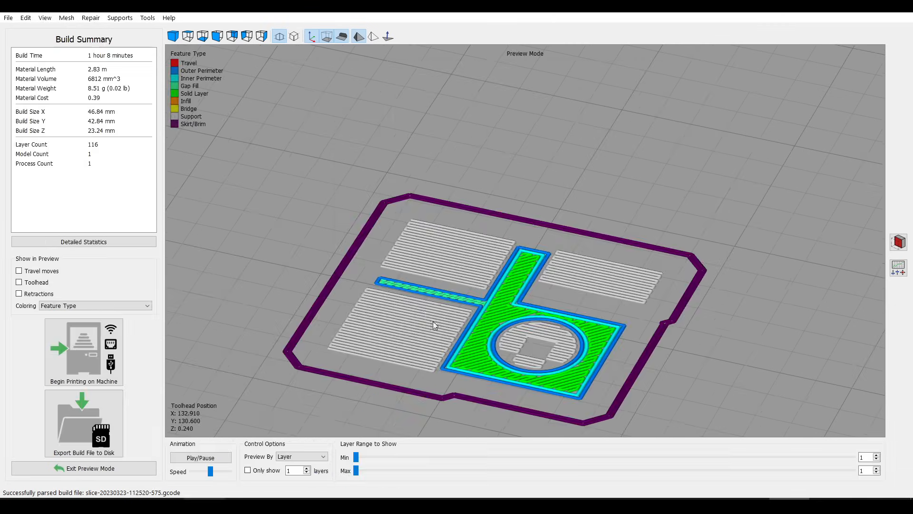
pyautogui.moveTo(547, 338)
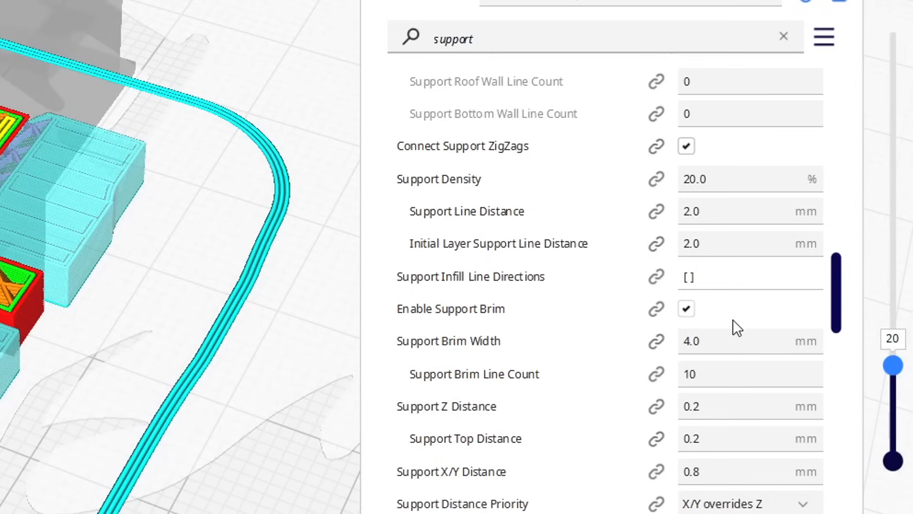
pyautogui.moveTo(449, 308)
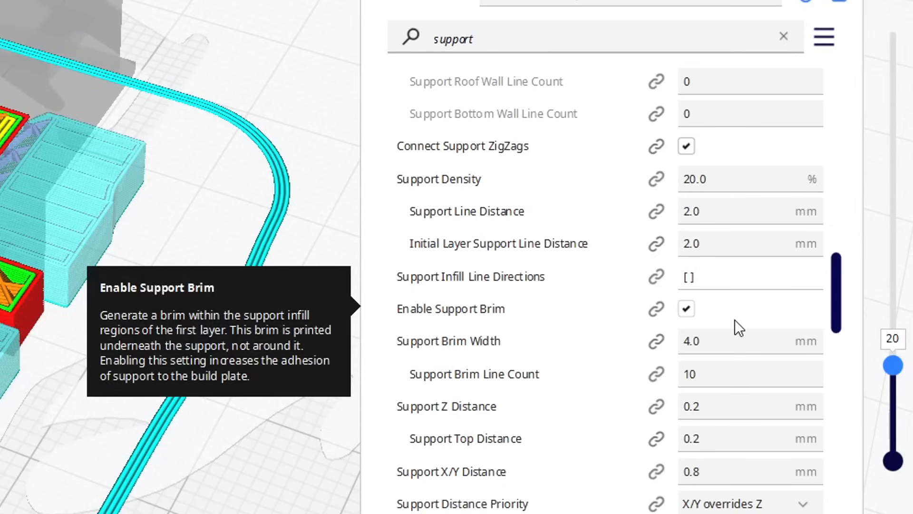
pyautogui.moveTo(718, 178)
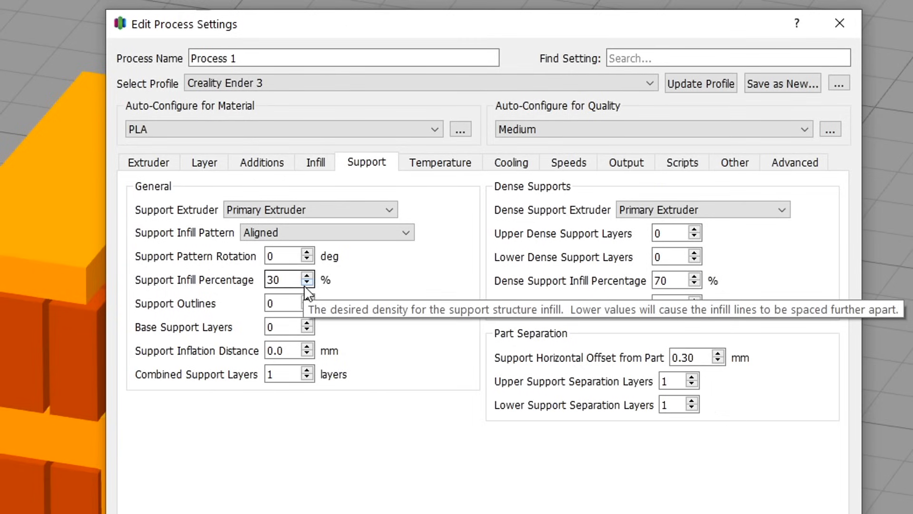
pyautogui.moveTo(261, 286)
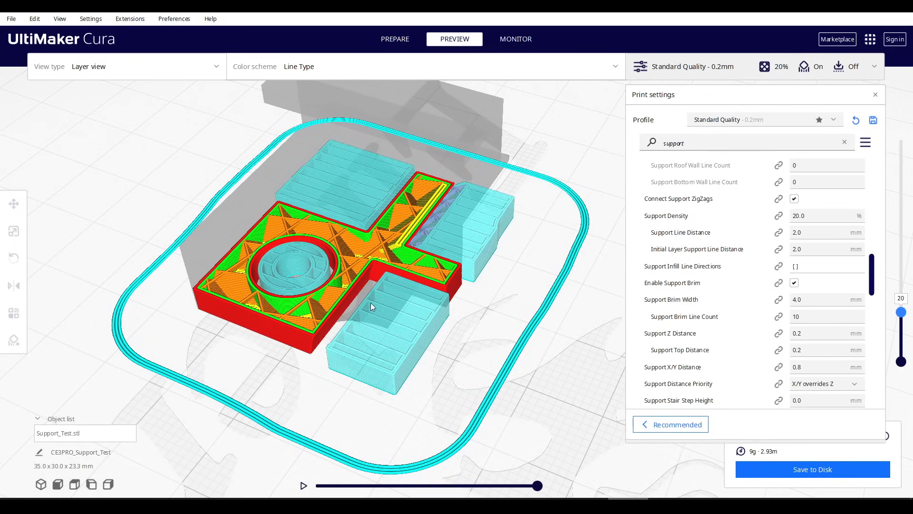
pyautogui.moveTo(399, 288)
pyautogui.write('50')
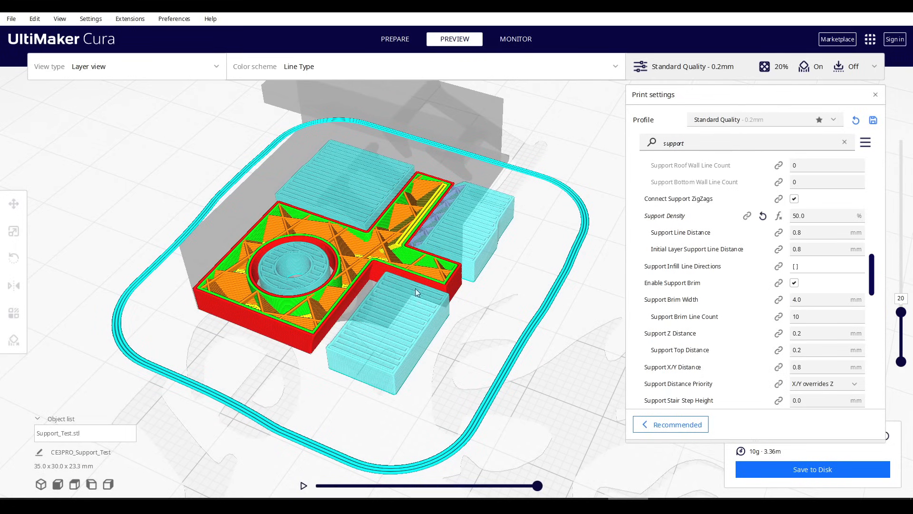
pyautogui.moveTo(385, 353)
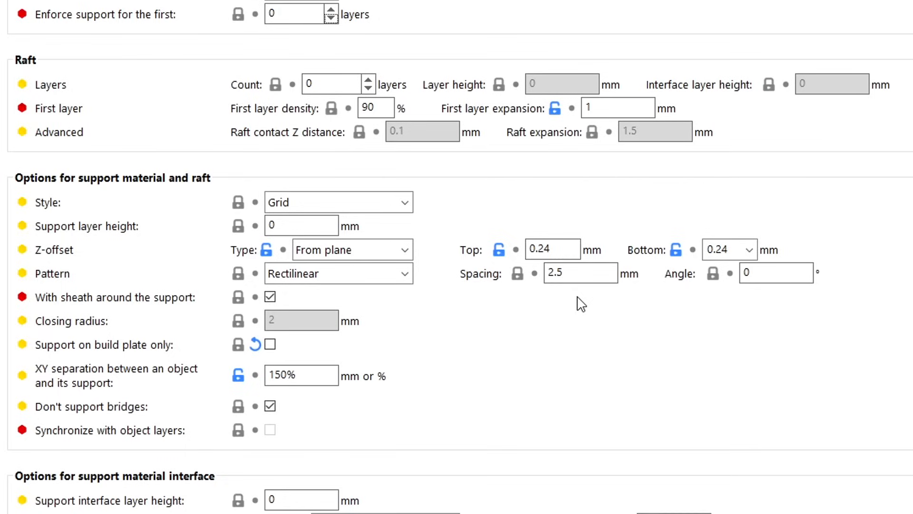
pyautogui.moveTo(504, 291)
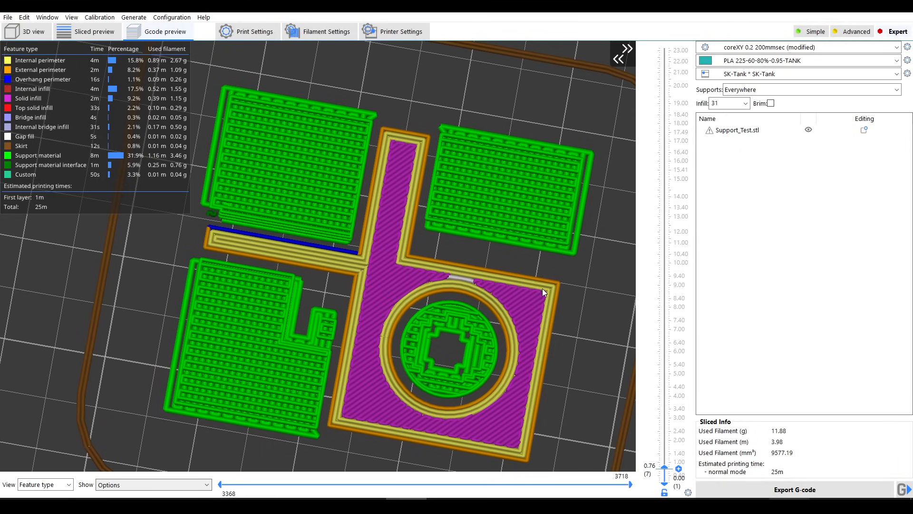
pyautogui.moveTo(498, 222)
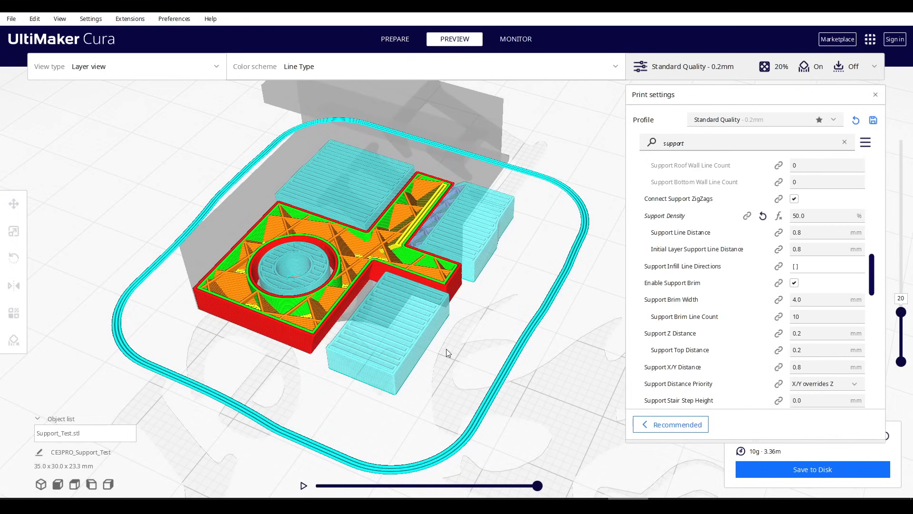
pyautogui.moveTo(469, 342)
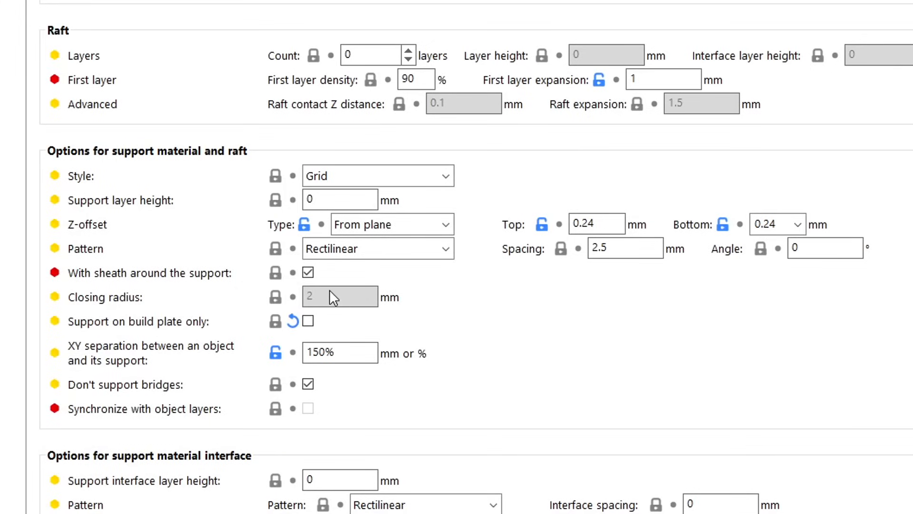
pyautogui.moveTo(307, 272)
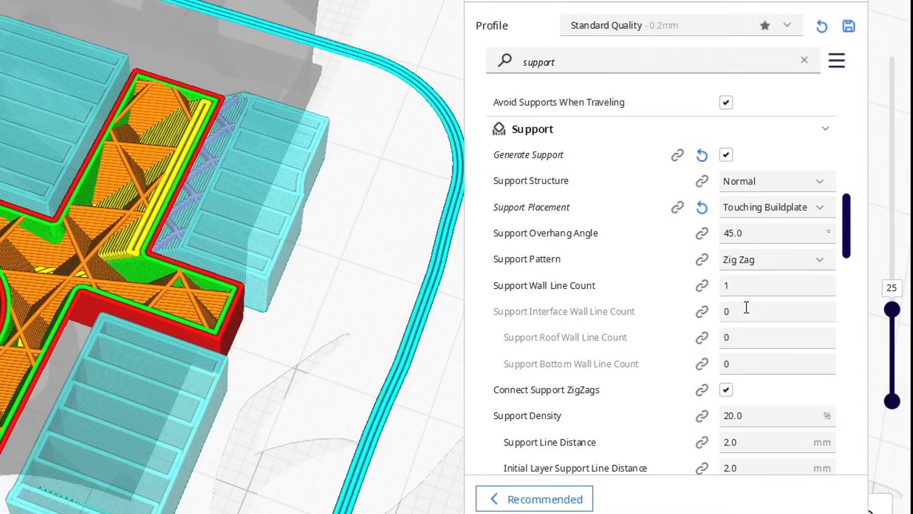
pyautogui.moveTo(544, 285)
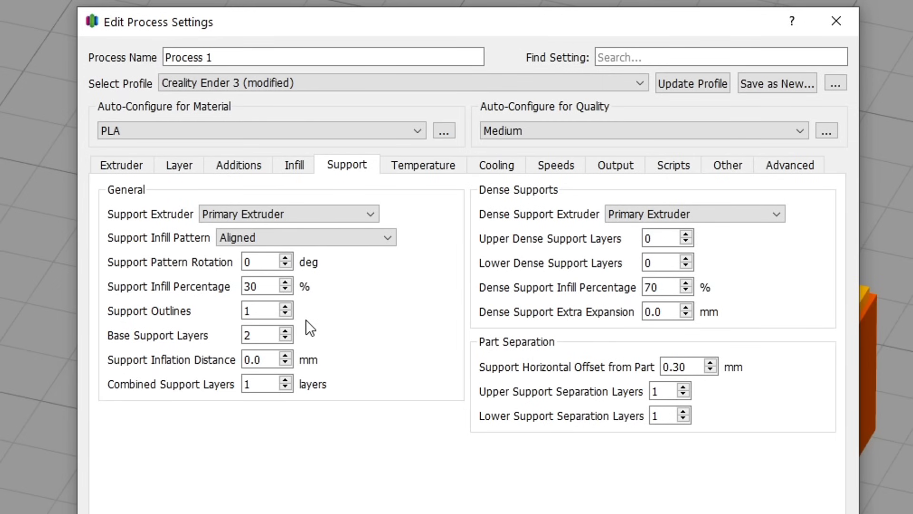
pyautogui.moveTo(189, 326)
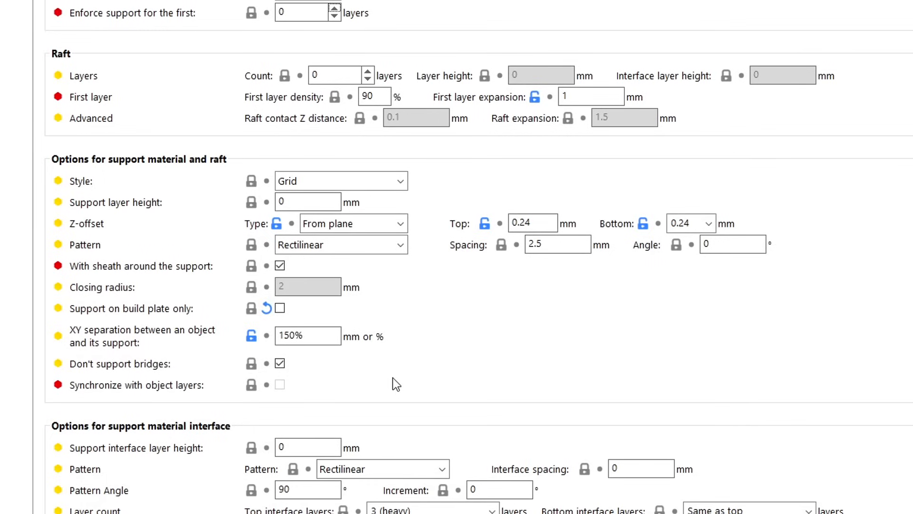
pyautogui.moveTo(95, 342)
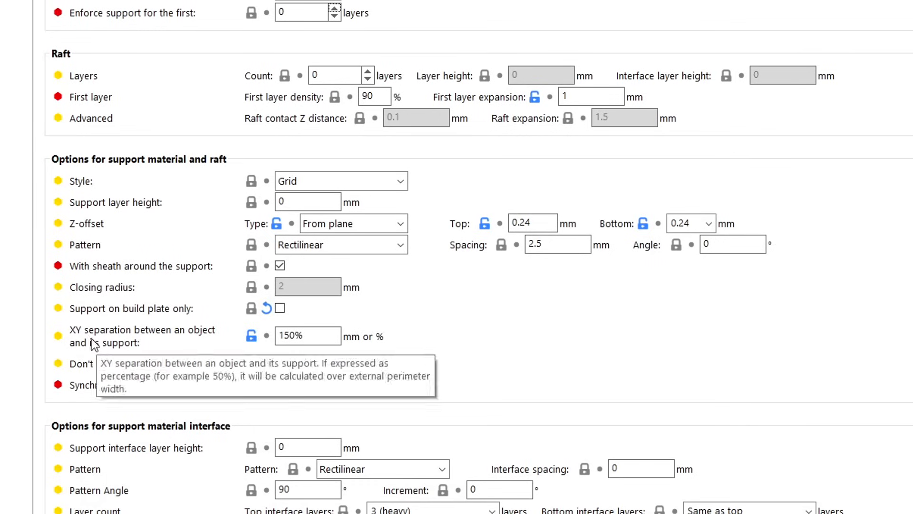
pyautogui.moveTo(247, 361)
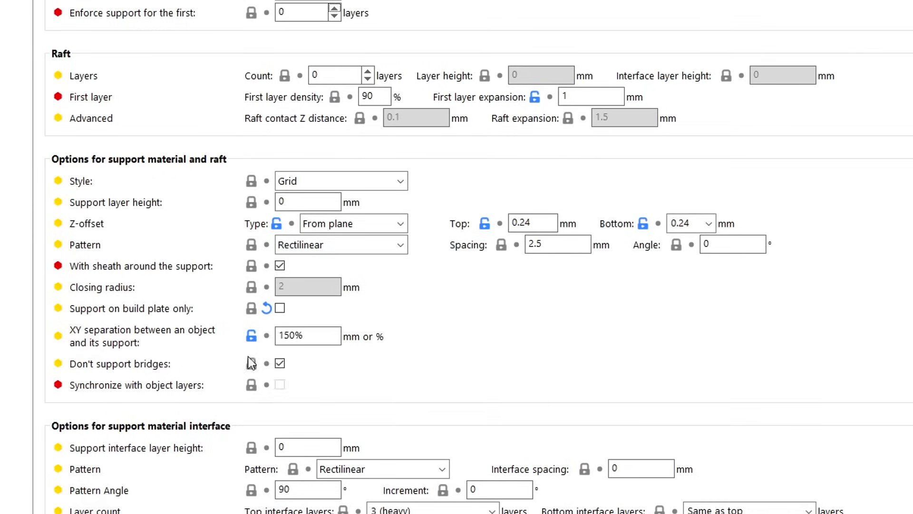
pyautogui.moveTo(355, 355)
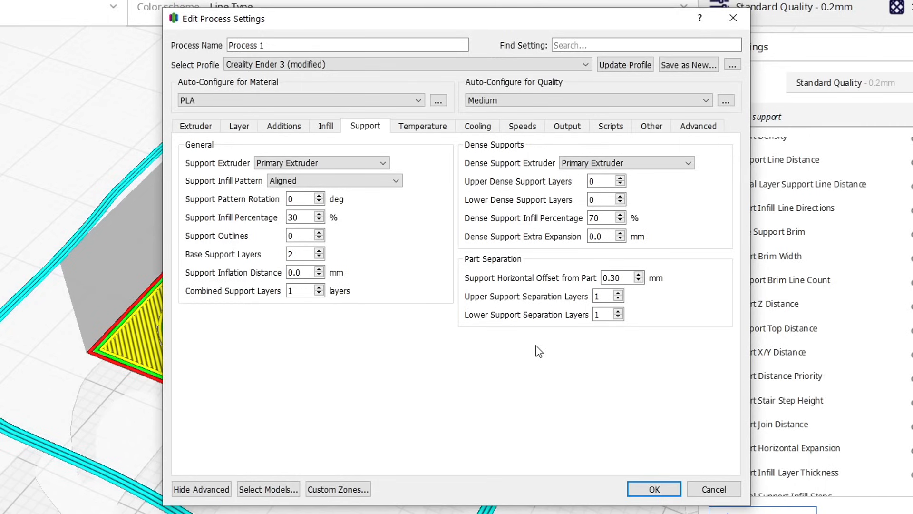
pyautogui.moveTo(514, 291)
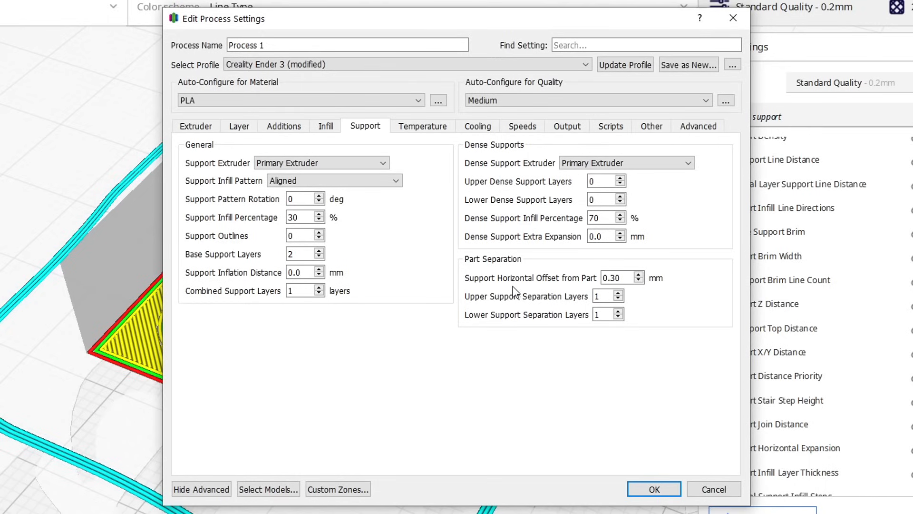
# Step: View the solid three-layer support interface atop the supports in SuperSlicer's Gcode preview
pyautogui.click(653, 488)
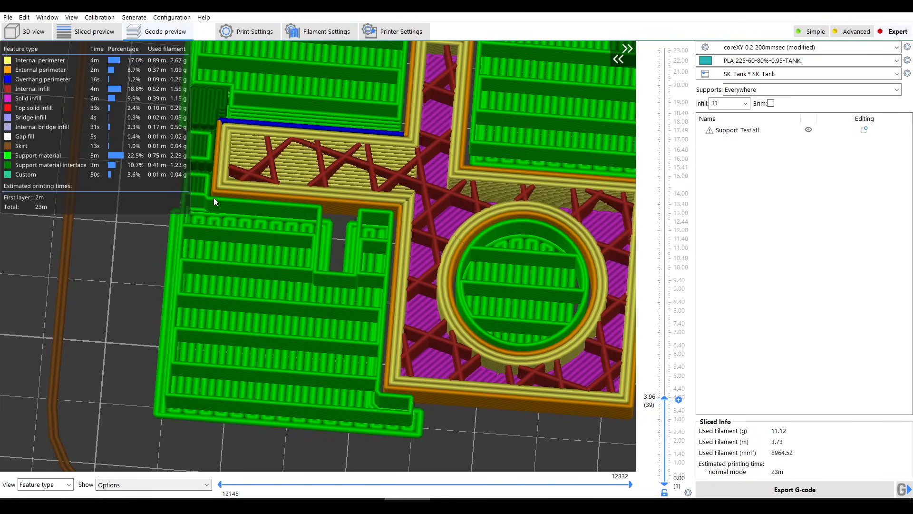
pyautogui.moveTo(395, 278)
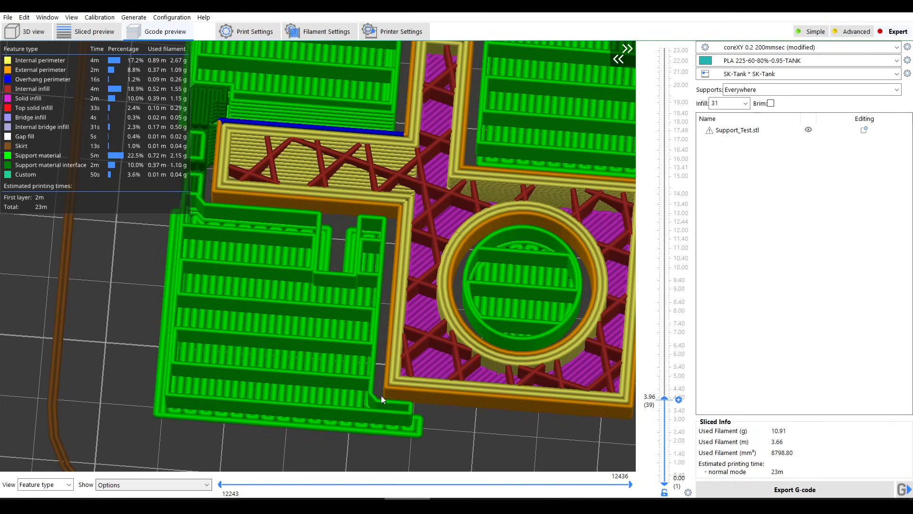
pyautogui.moveTo(239, 211)
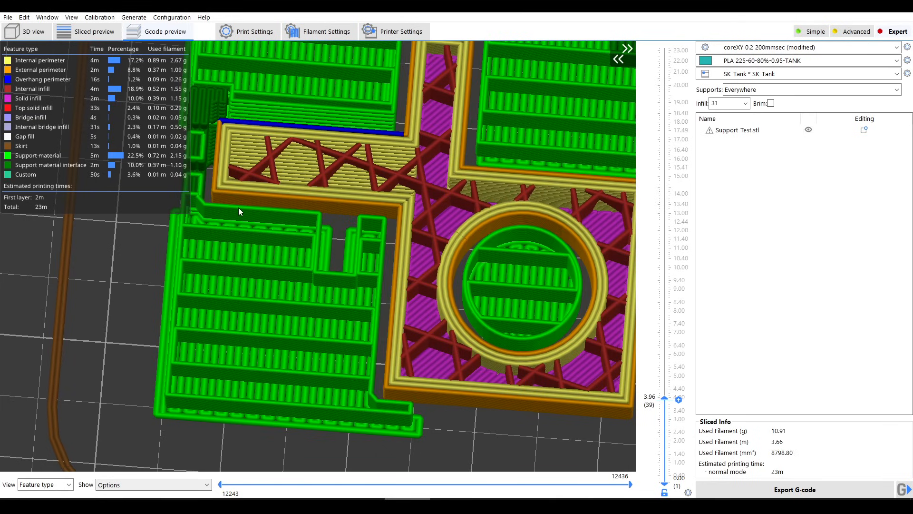
pyautogui.click(252, 31)
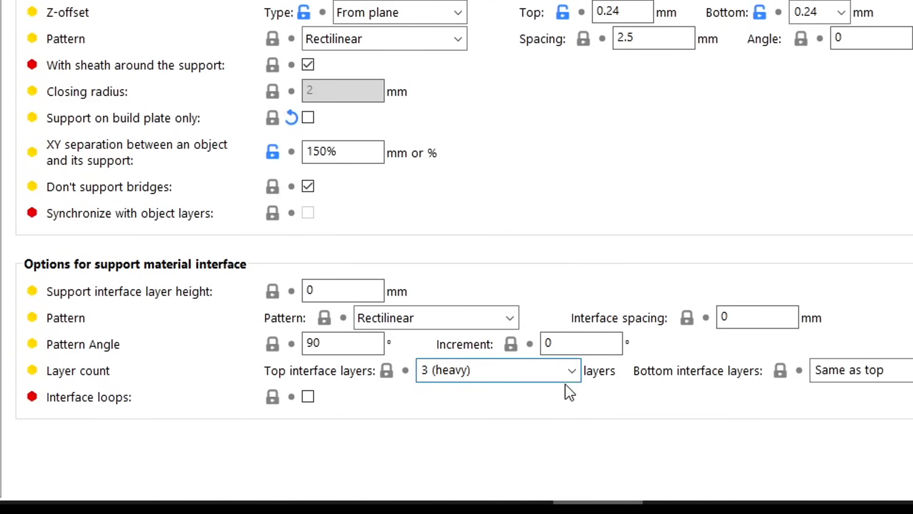
pyautogui.click(497, 370)
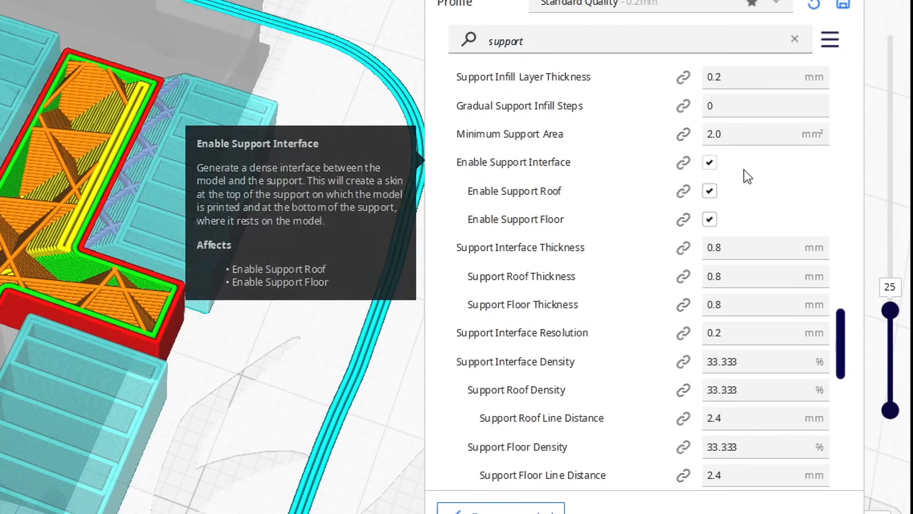
pyautogui.moveTo(754, 228)
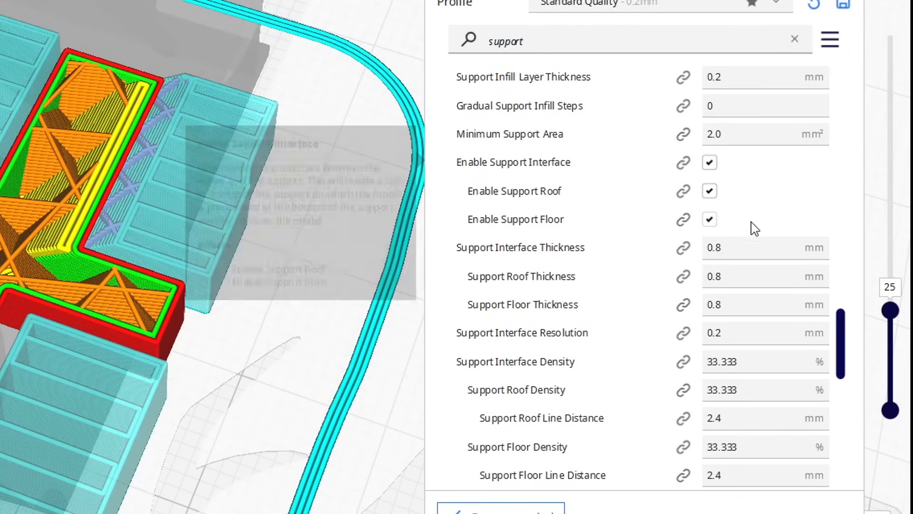
pyautogui.moveTo(742, 300)
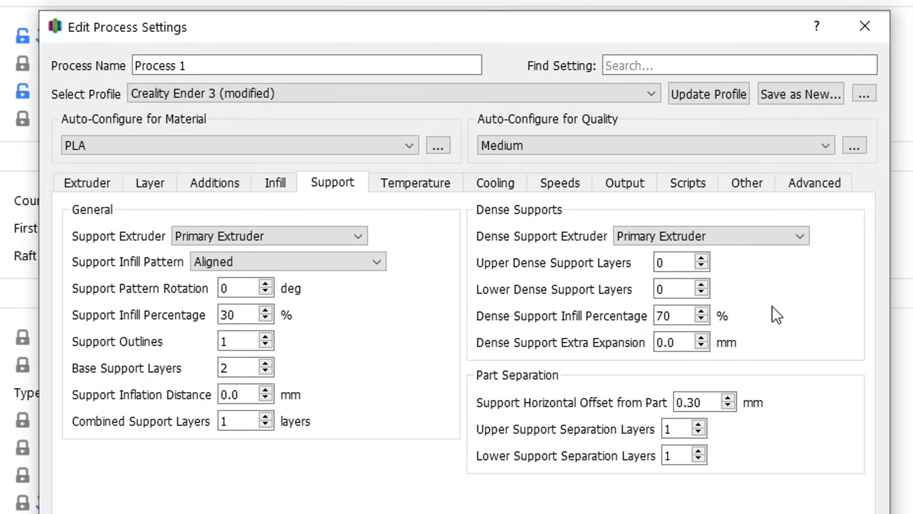
pyautogui.moveTo(742, 283)
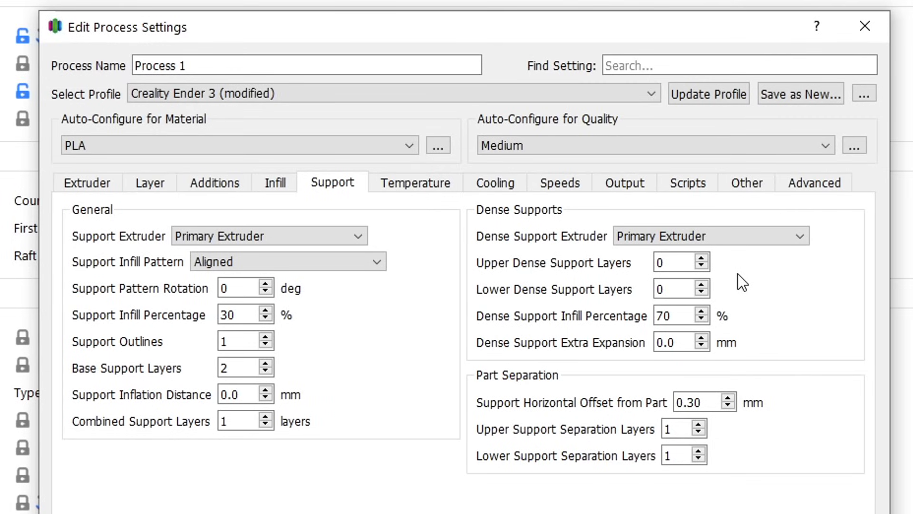
pyautogui.moveTo(698, 261)
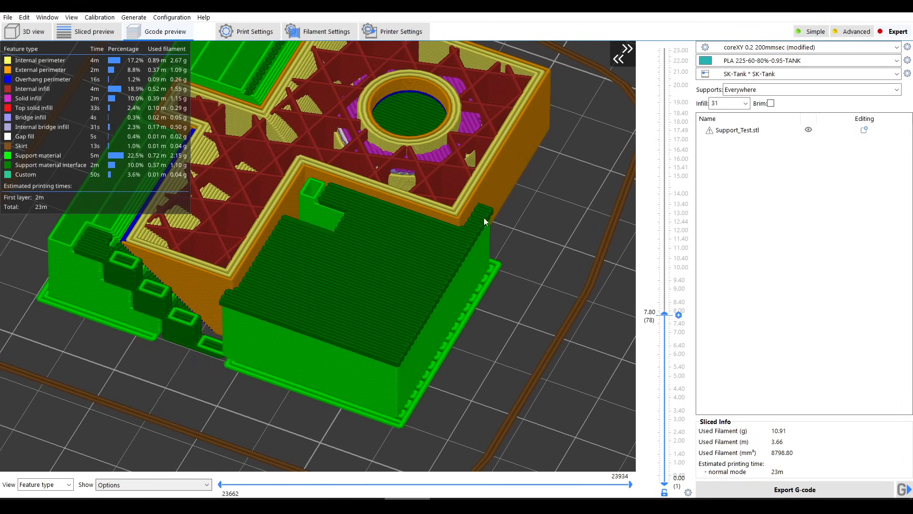
pyautogui.moveTo(286, 252)
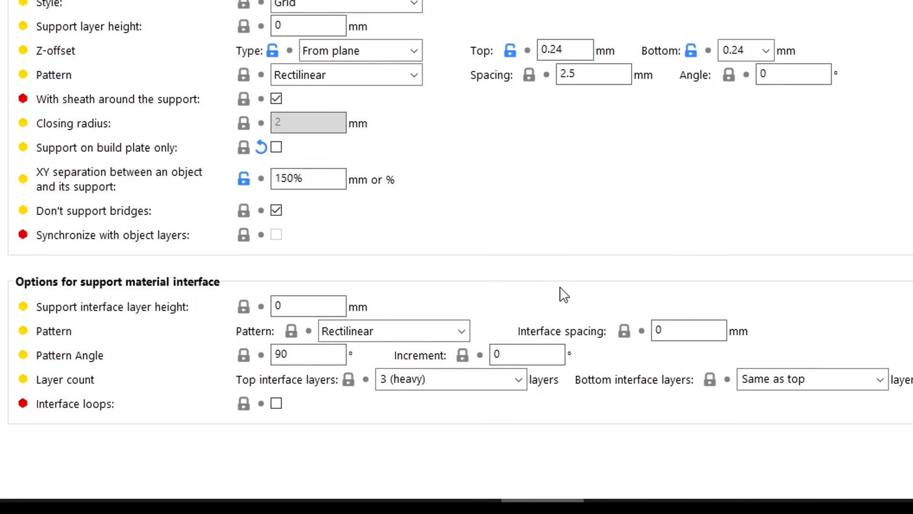
pyautogui.moveTo(682, 354)
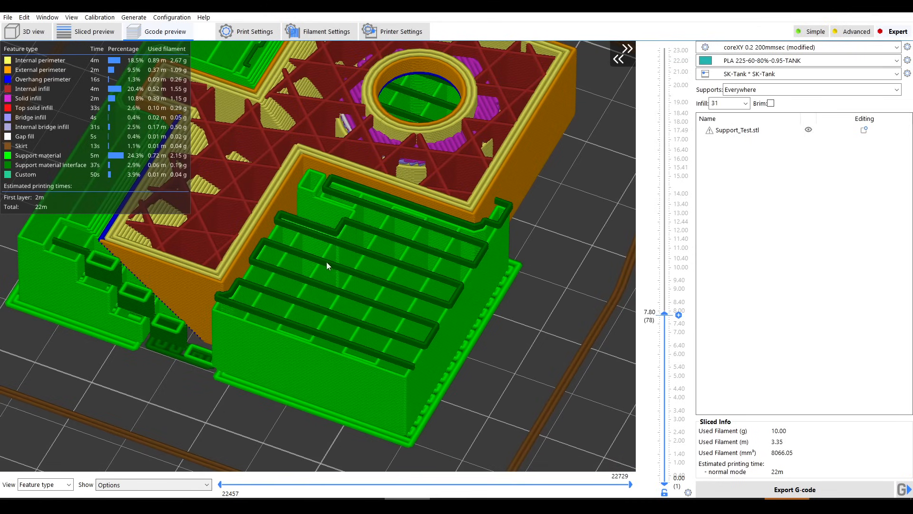
# Step: Inspect the Interface spacing field, then scroll up to the raft and support material options
pyautogui.click(251, 31)
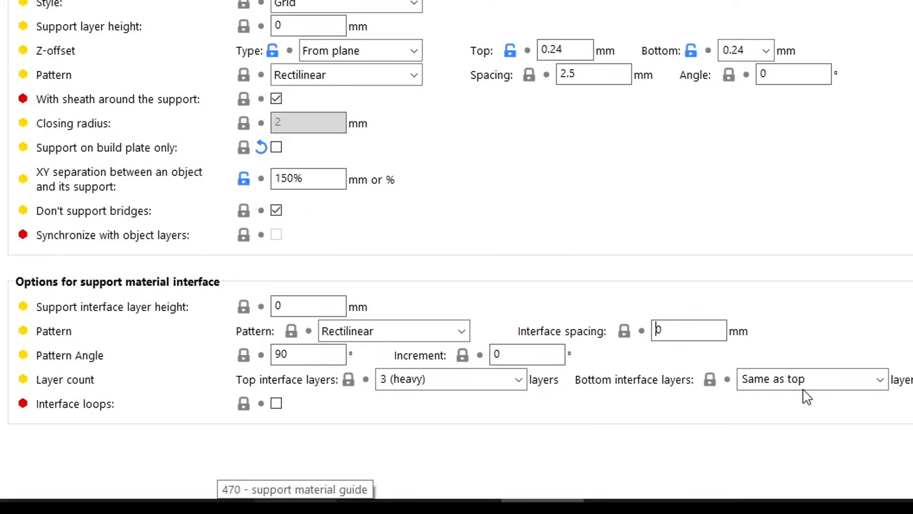
pyautogui.moveTo(644, 405)
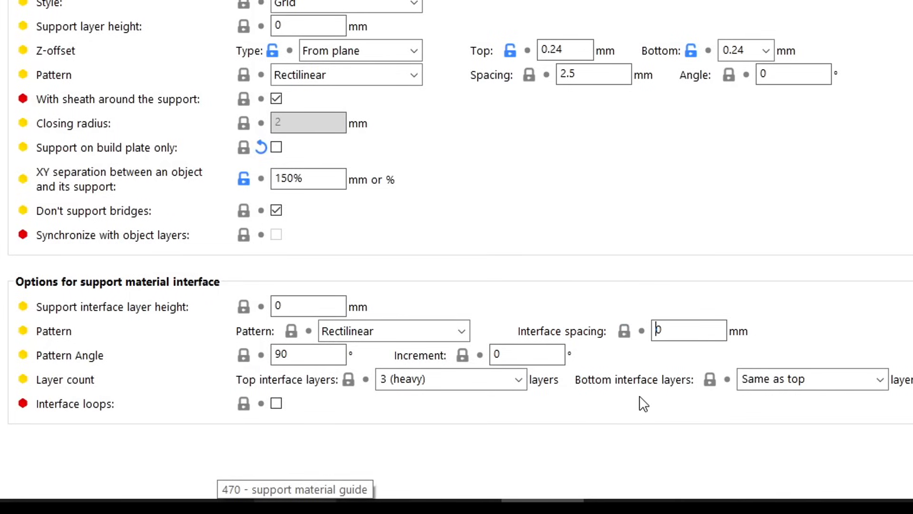
pyautogui.scroll(3)
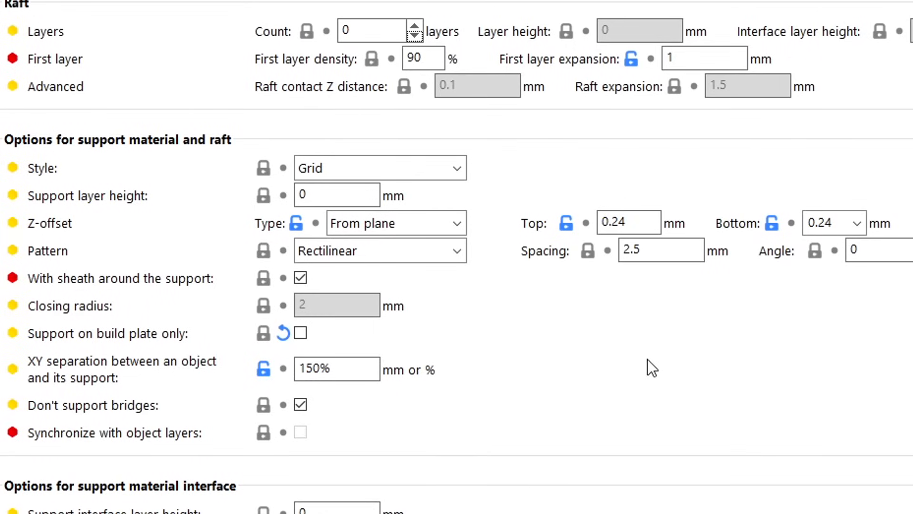
pyautogui.moveTo(600, 247)
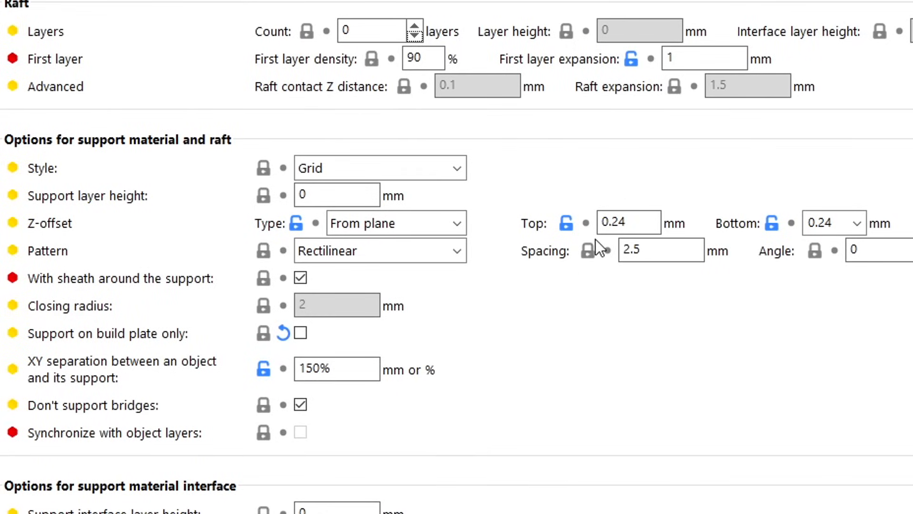
pyautogui.moveTo(692, 228)
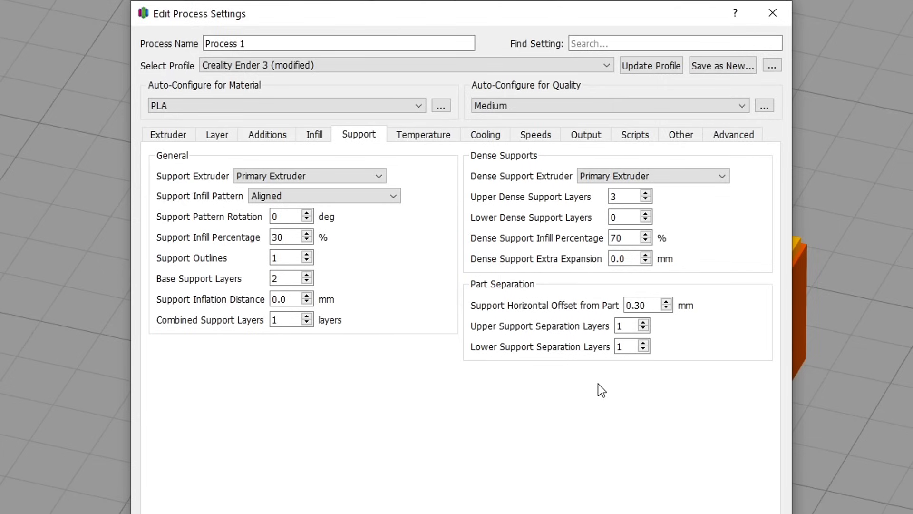
pyautogui.moveTo(509, 343)
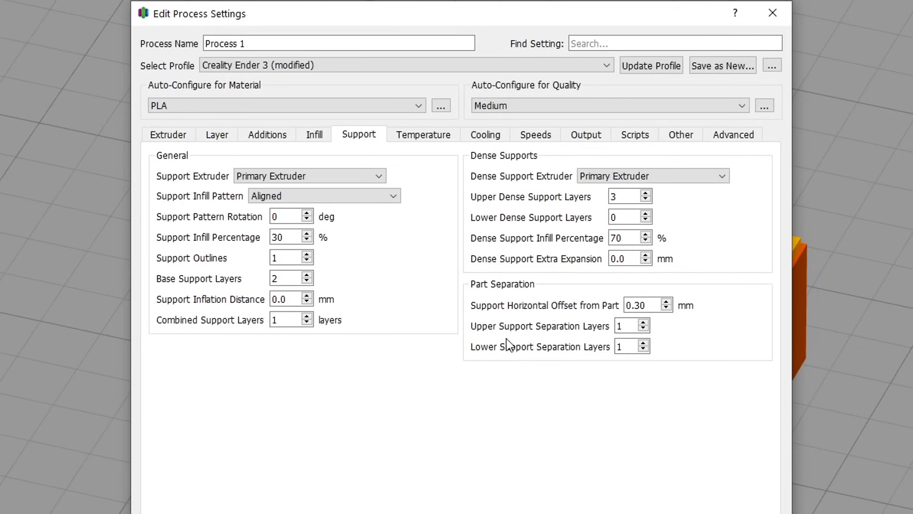
pyautogui.moveTo(611, 366)
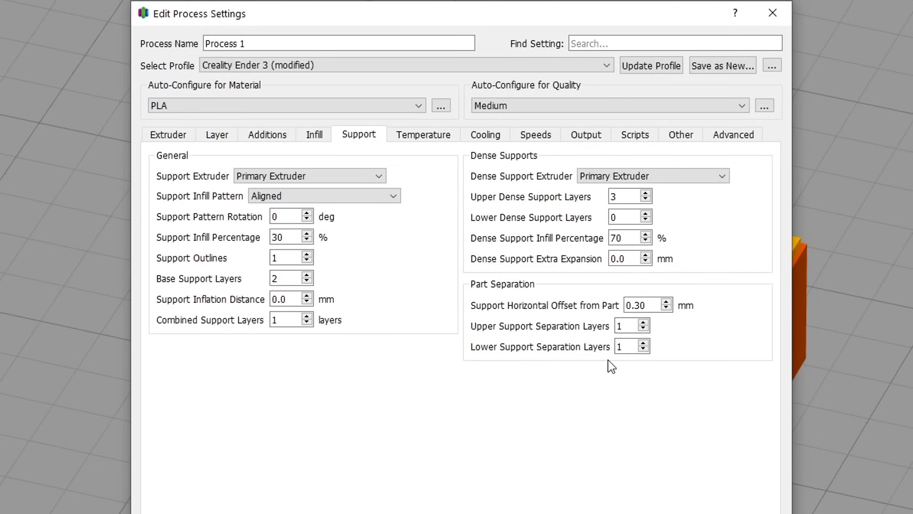
pyautogui.moveTo(655, 366)
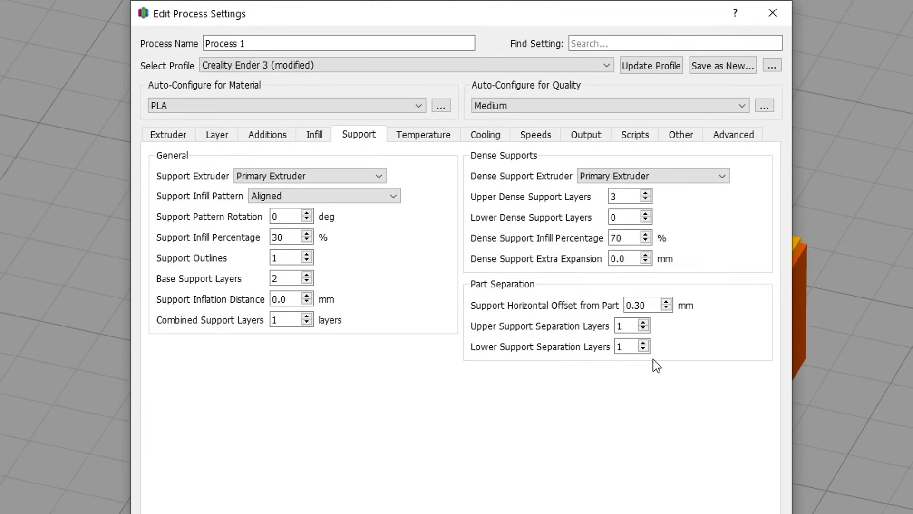
pyautogui.moveTo(666, 331)
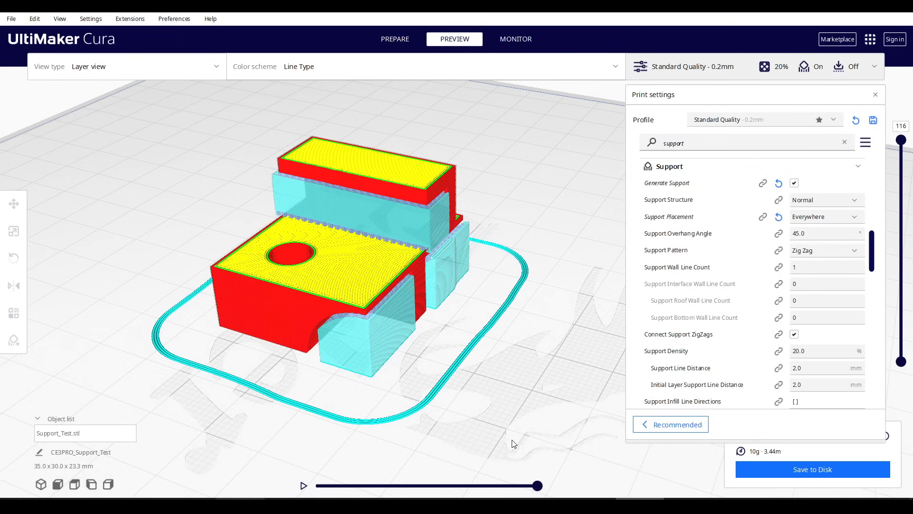
# Step: Open the support Style dropdown showing Grid, with no raft layers and 0.2 mm contact distance
pyautogui.click(825, 199)
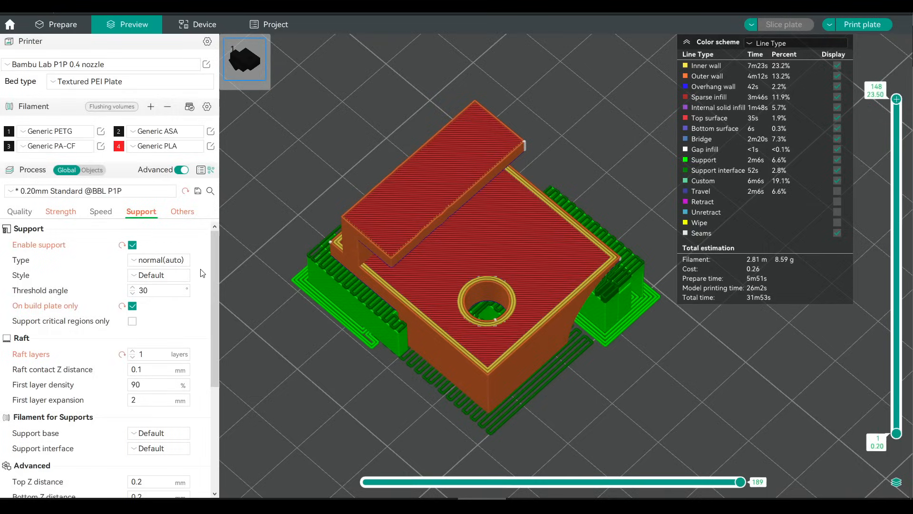
pyautogui.click(158, 259)
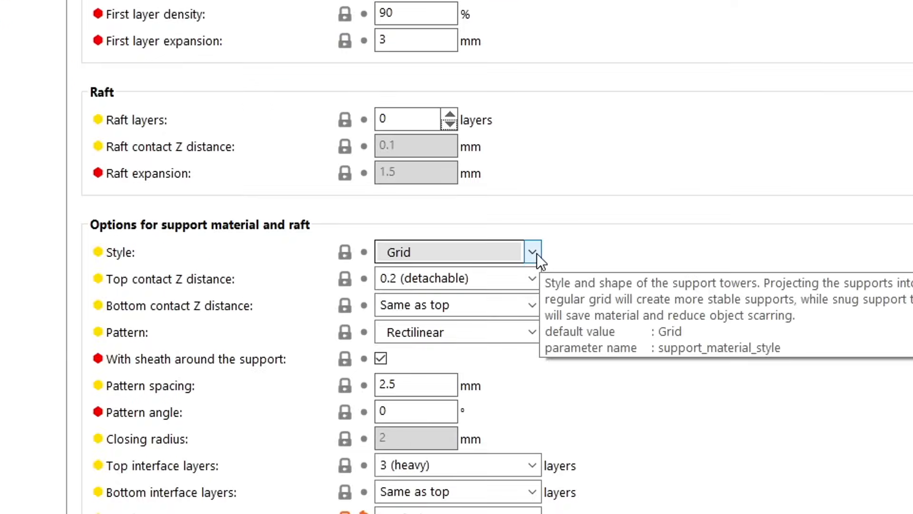
# Step: Bring up the PrusaSlicer GitHub releases page at the 2.6.0-alpha5 pre-release notes
pyautogui.click(529, 252)
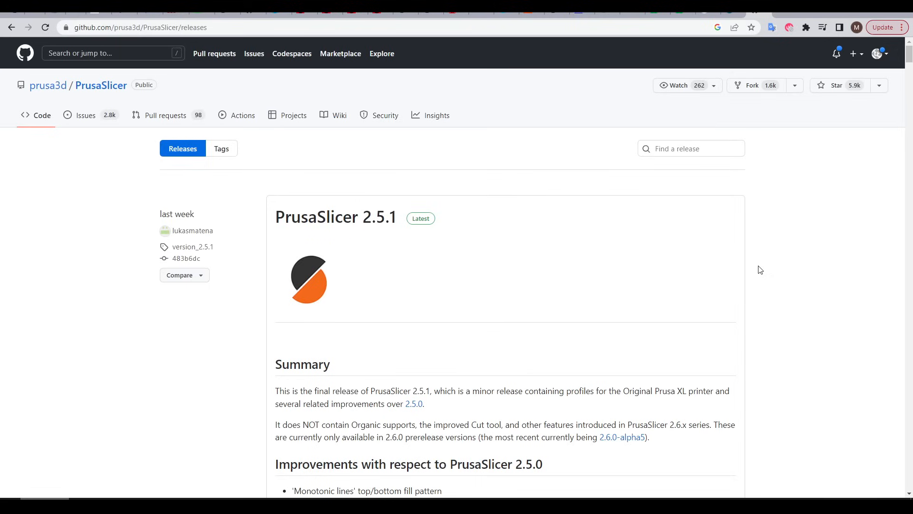
pyautogui.scroll(-3)
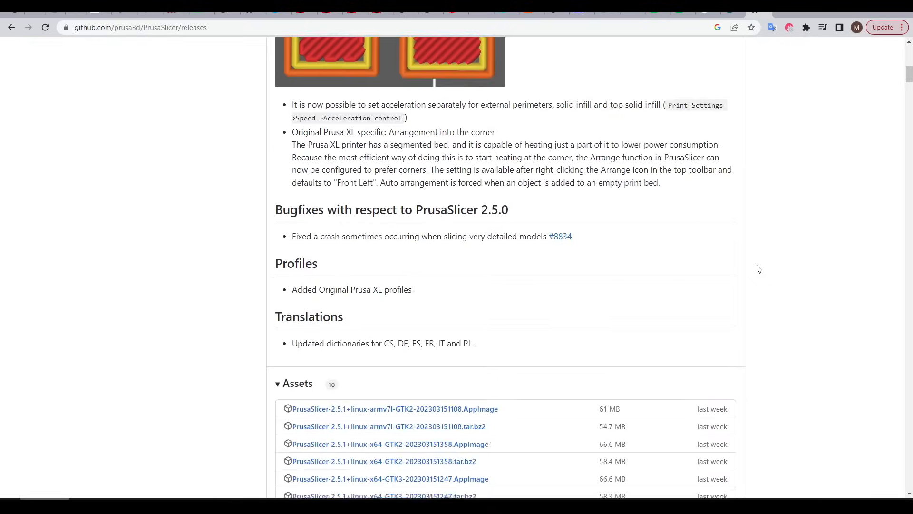
pyautogui.scroll(3)
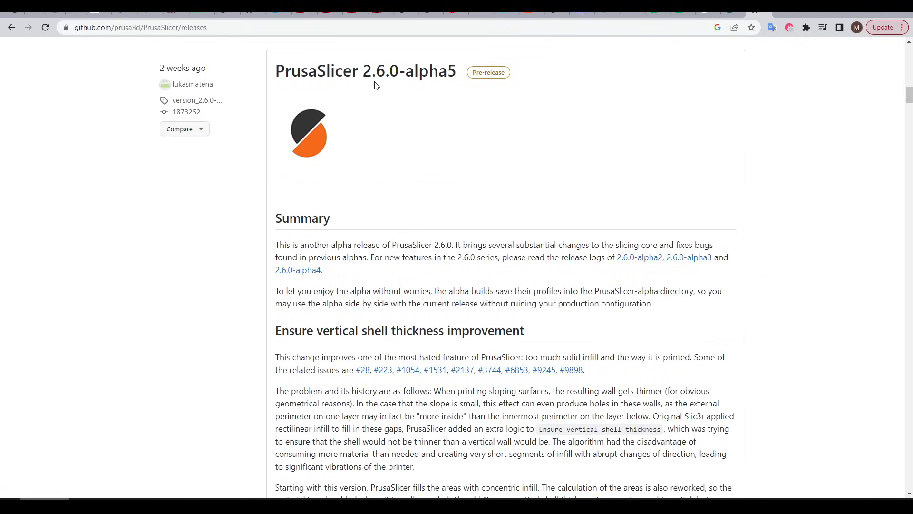
pyautogui.moveTo(470, 89)
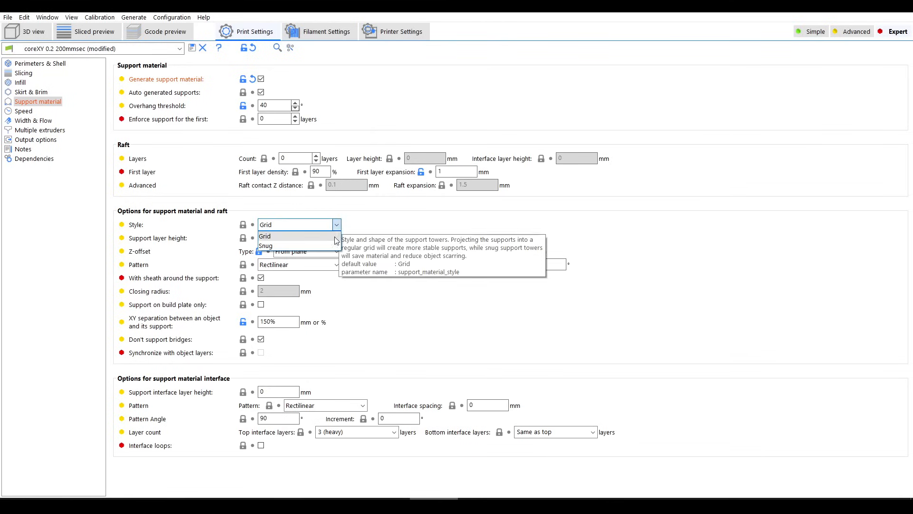
pyautogui.moveTo(349, 235)
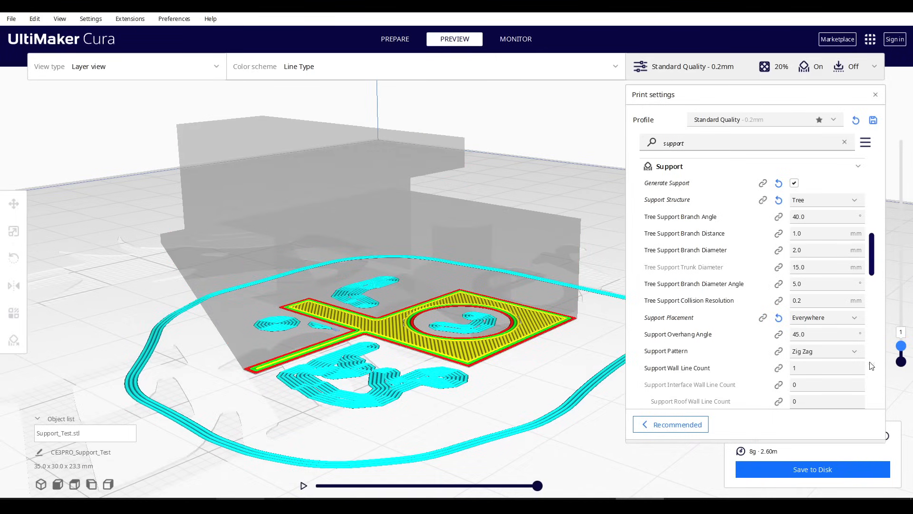
pyautogui.moveTo(426, 384)
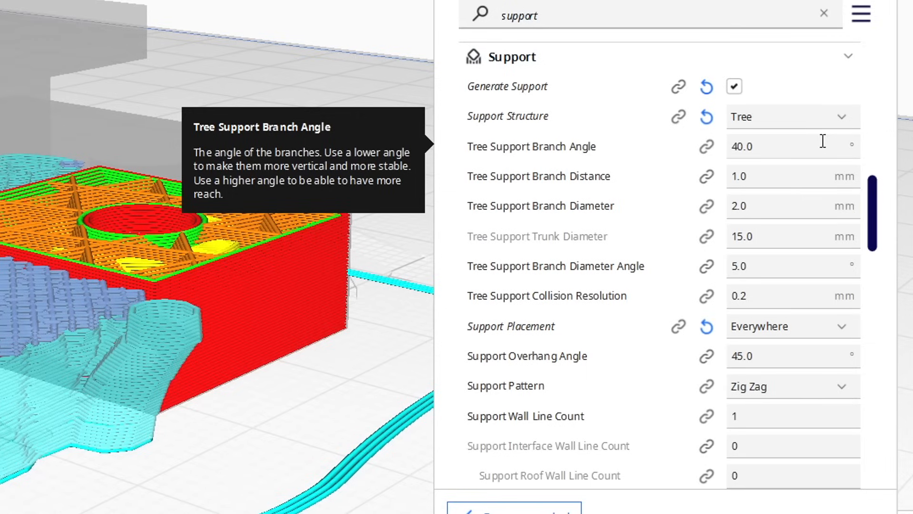
pyautogui.moveTo(776, 203)
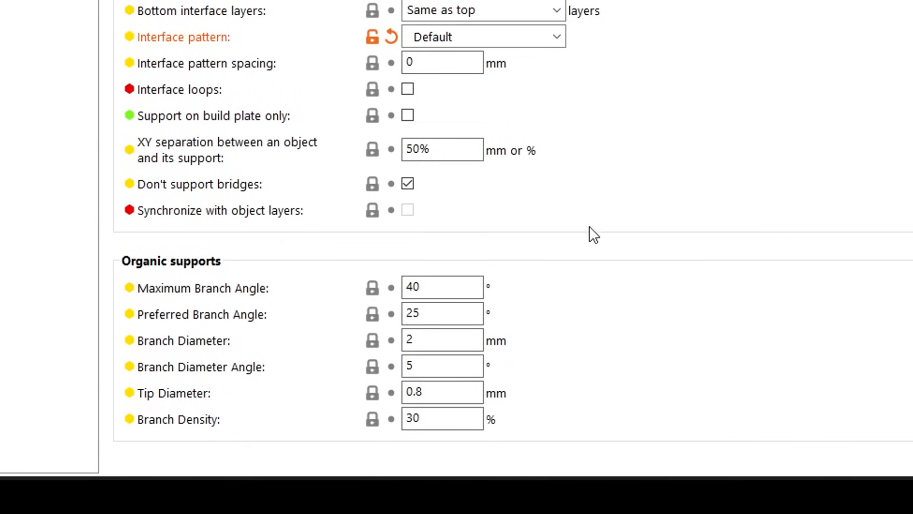
pyautogui.moveTo(462, 454)
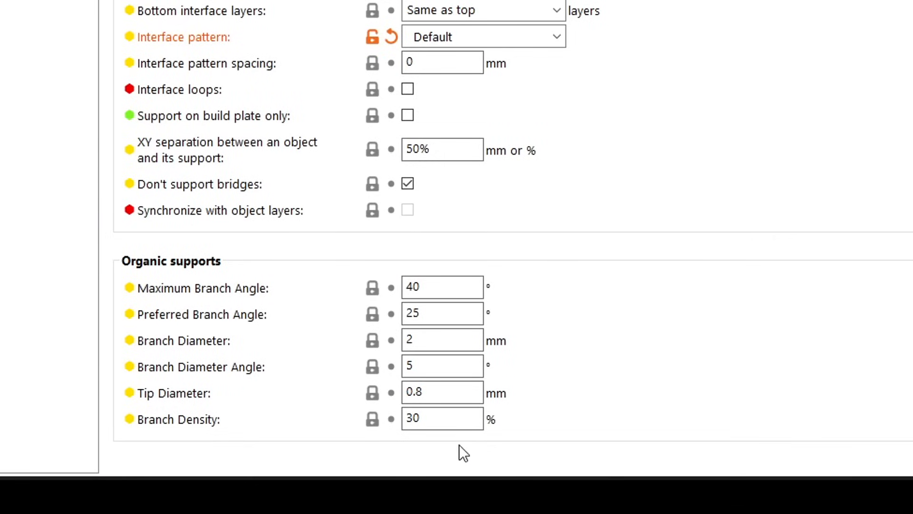
pyautogui.moveTo(600, 260)
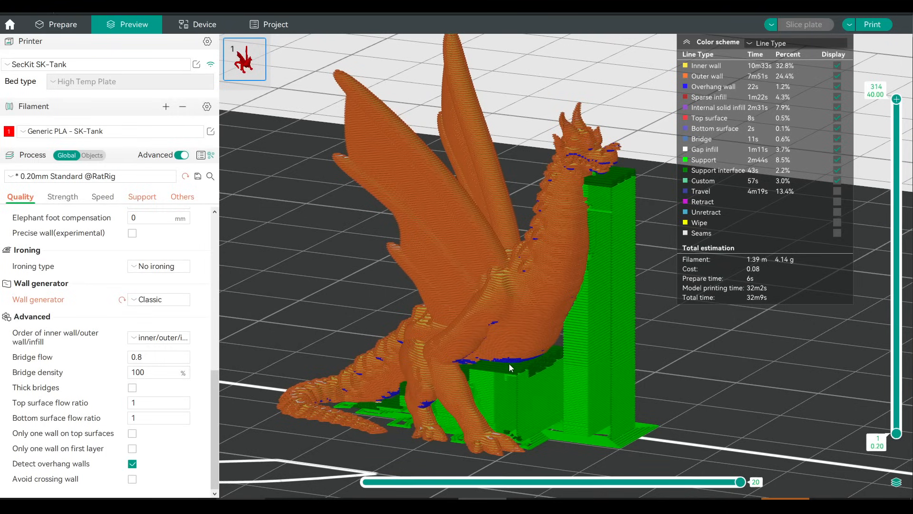
# Step: Set OrcaSlicer's support Type to tree(auto) with 2 tree support wall loops
pyautogui.click(141, 196)
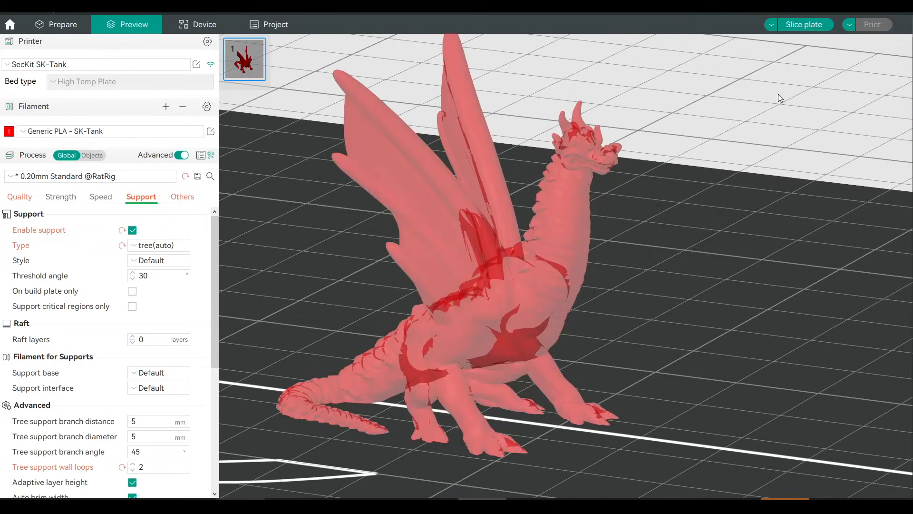
pyautogui.click(804, 24)
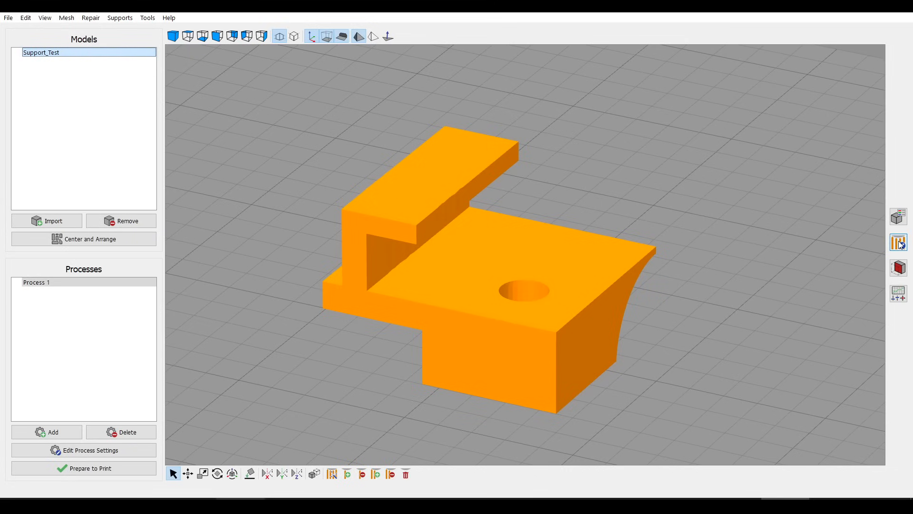
# Step: Auto-generate support pillars, delete one under the overhang, then place a new one manually
pyautogui.click(898, 242)
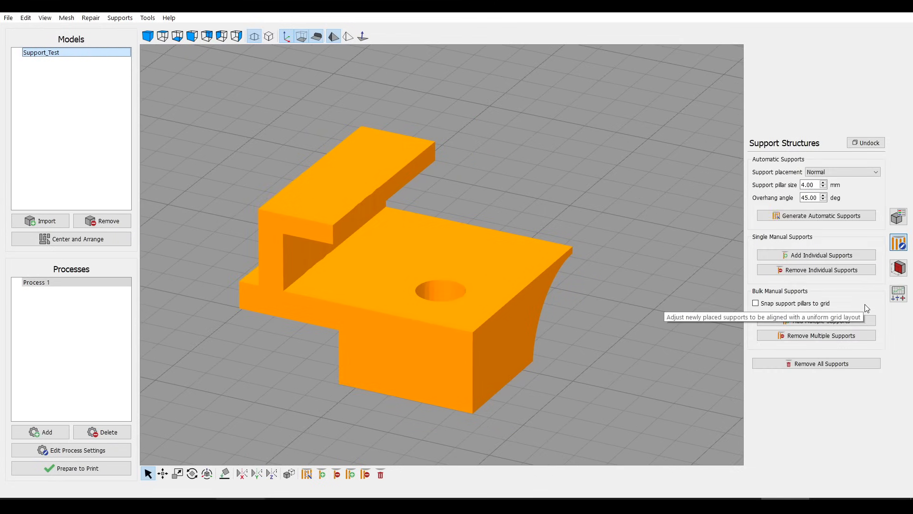
pyautogui.click(816, 216)
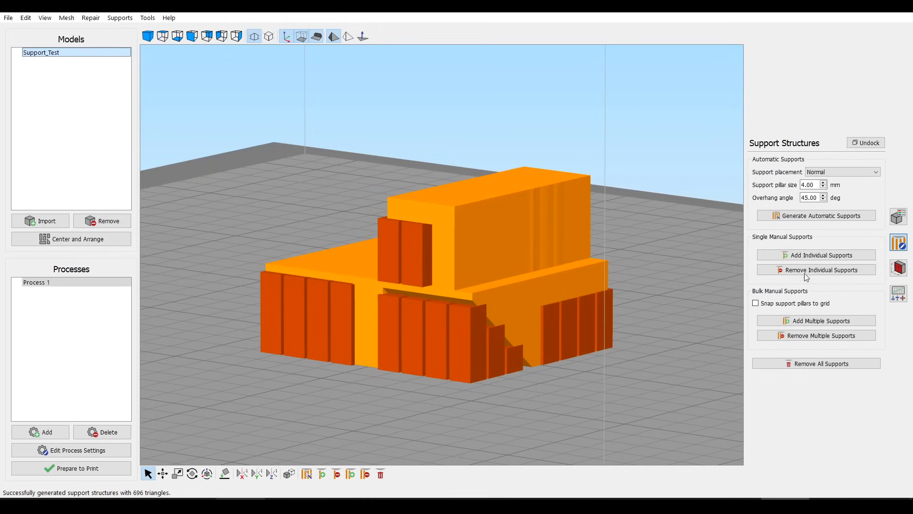
pyautogui.click(815, 270)
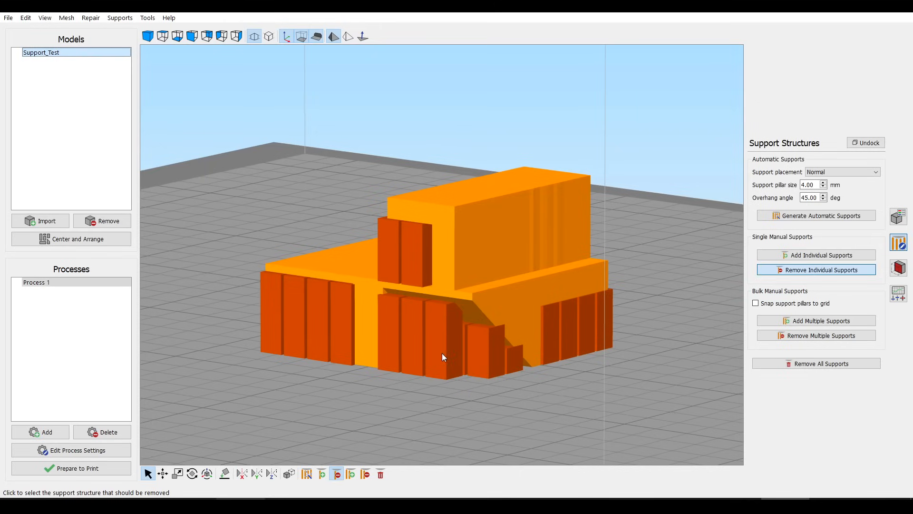
pyautogui.click(815, 254)
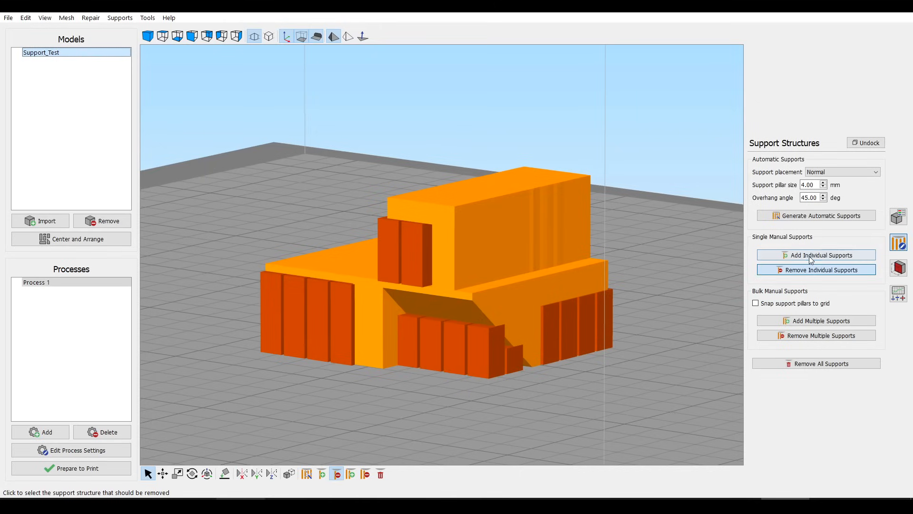
pyautogui.click(815, 255)
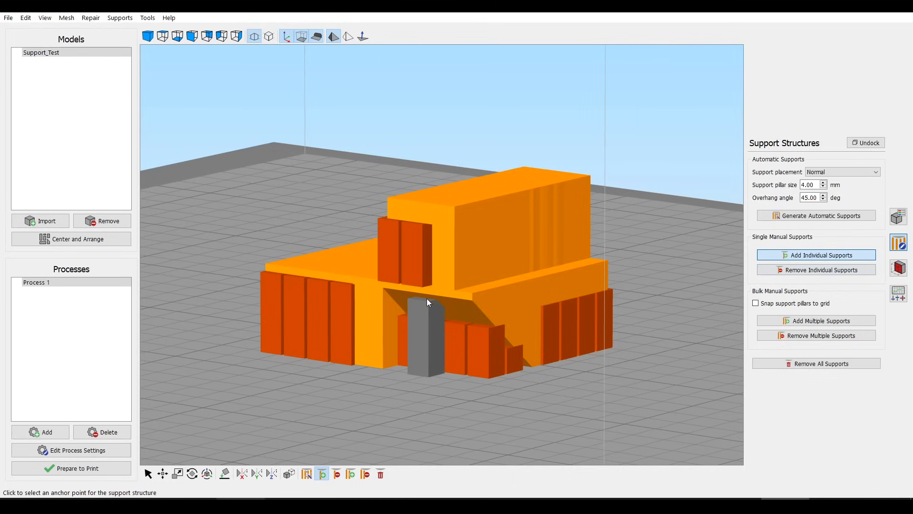
pyautogui.click(71, 468)
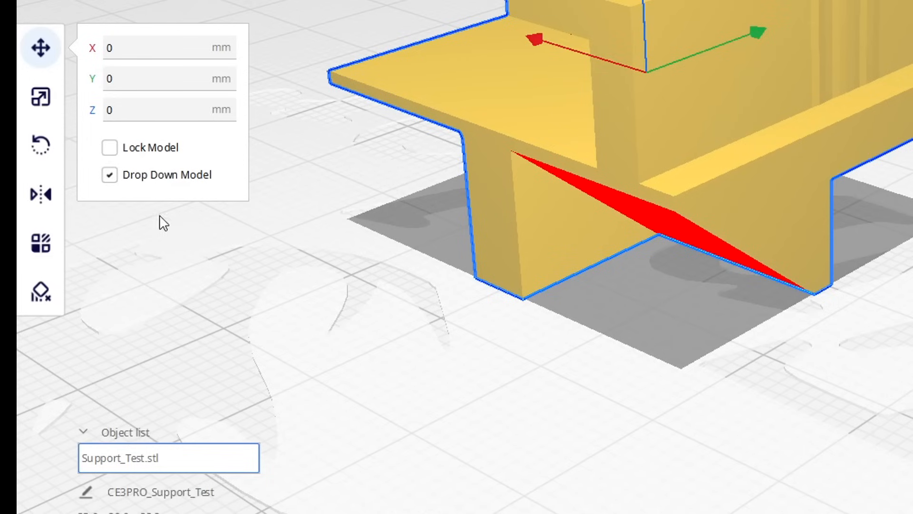
pyautogui.moveTo(40, 291)
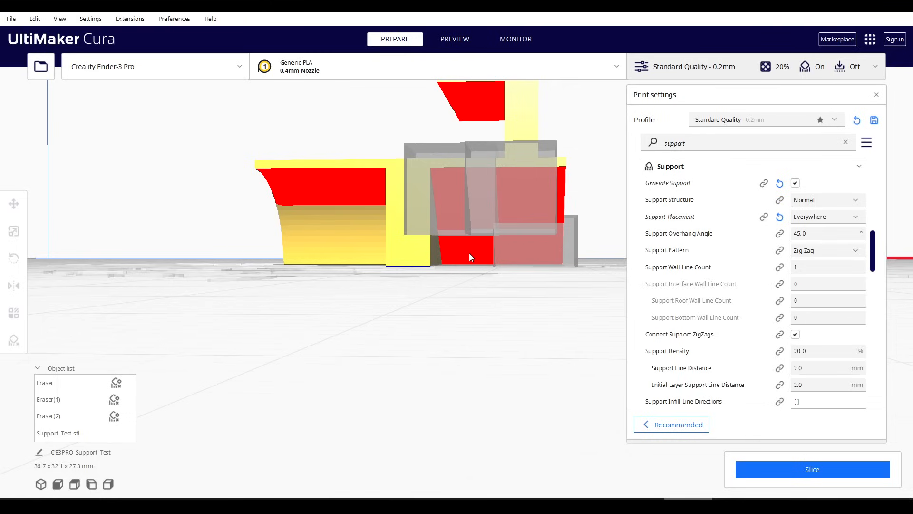
# Step: Add and position another support blocker cube, then re-slice the part at 10 g
pyautogui.click(470, 255)
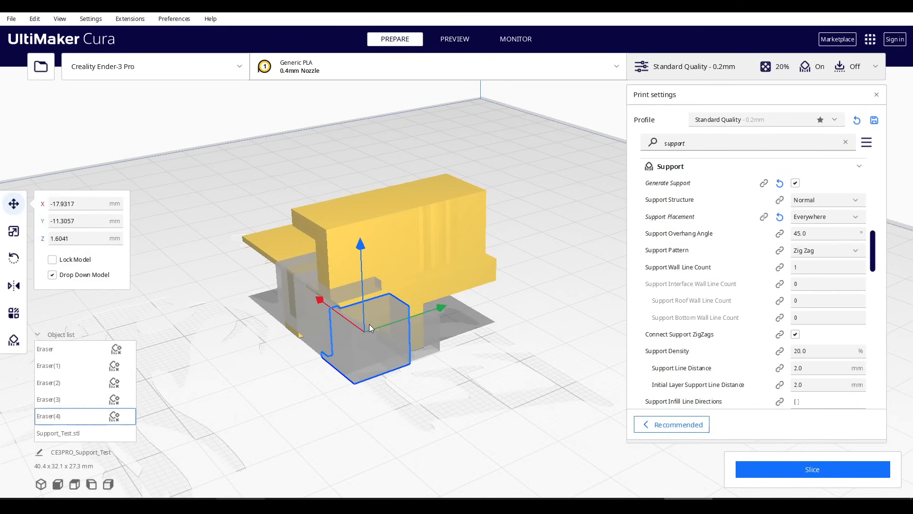
pyautogui.click(13, 230)
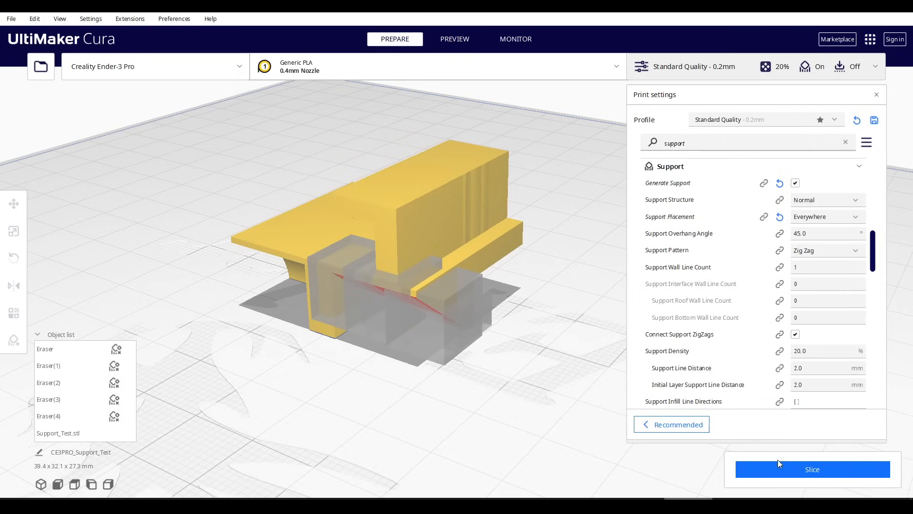
pyautogui.click(812, 469)
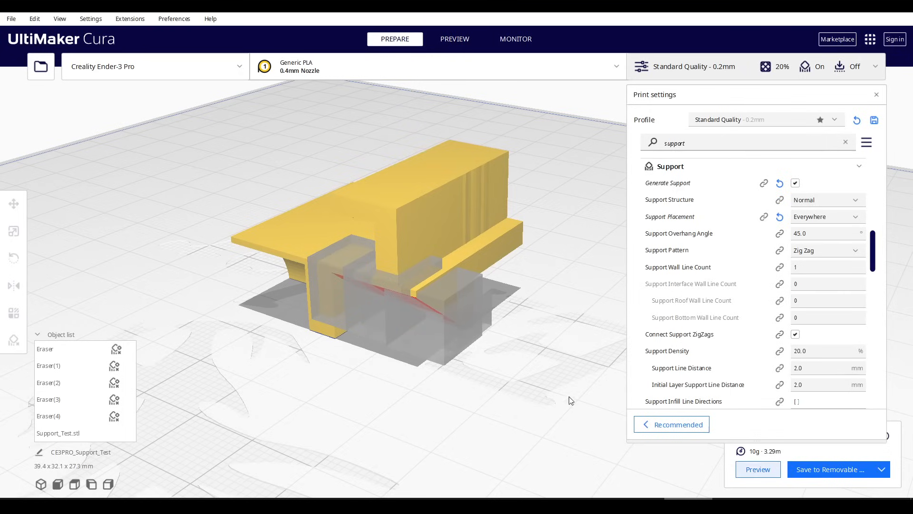
pyautogui.click(454, 39)
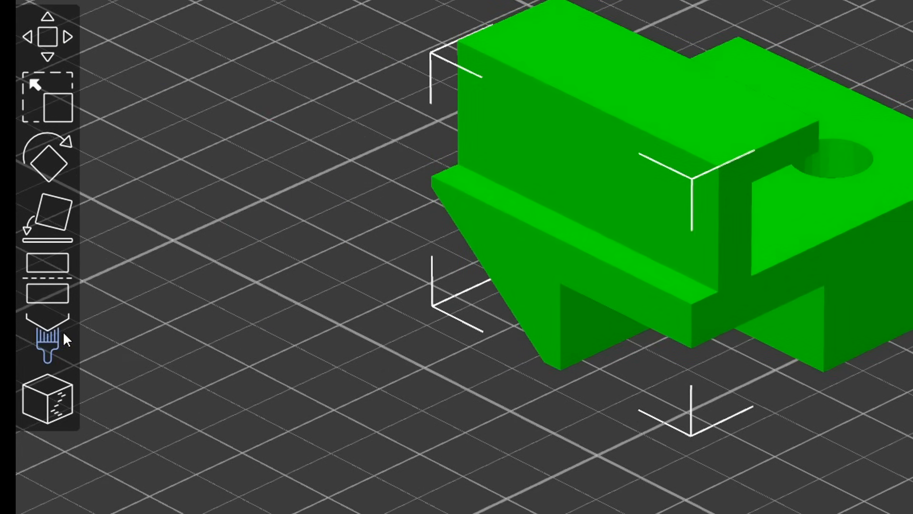
pyautogui.moveTo(47, 340)
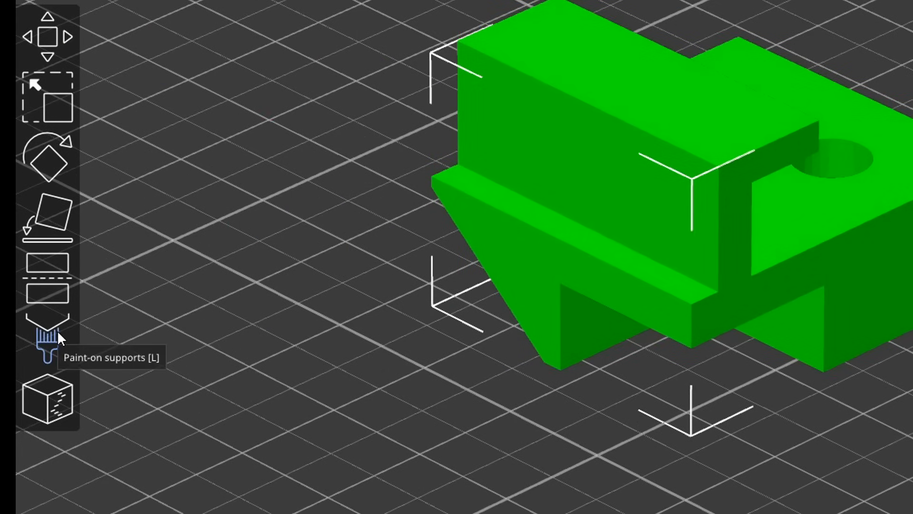
# Step: Paint enforcers under the central overhang and set Supports to 'For support enforcers only'
pyautogui.click(48, 332)
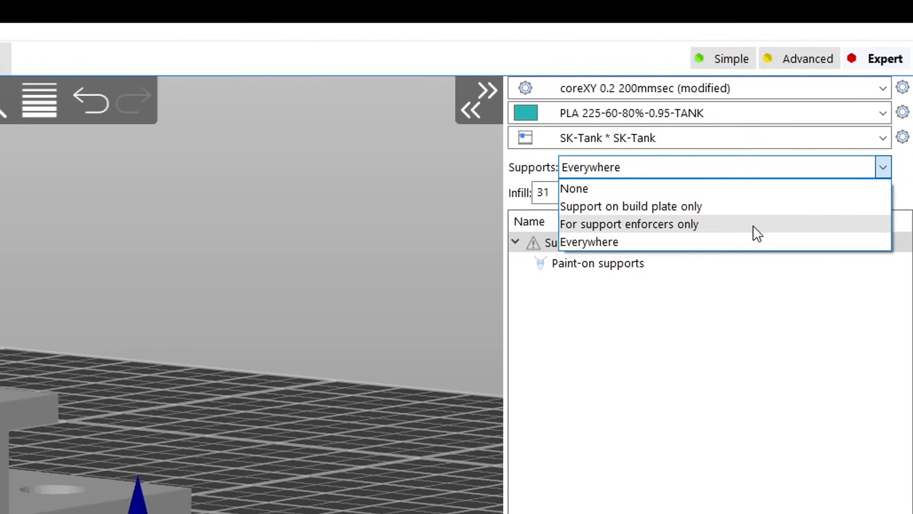
pyautogui.click(628, 223)
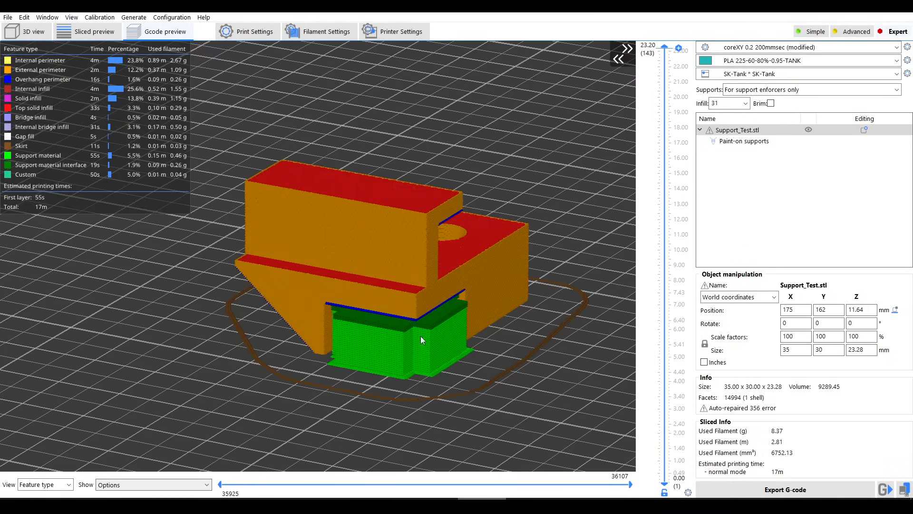
# Step: Add a Box support enforcer volume to the Support_Test model
pyautogui.rightClick(421, 340)
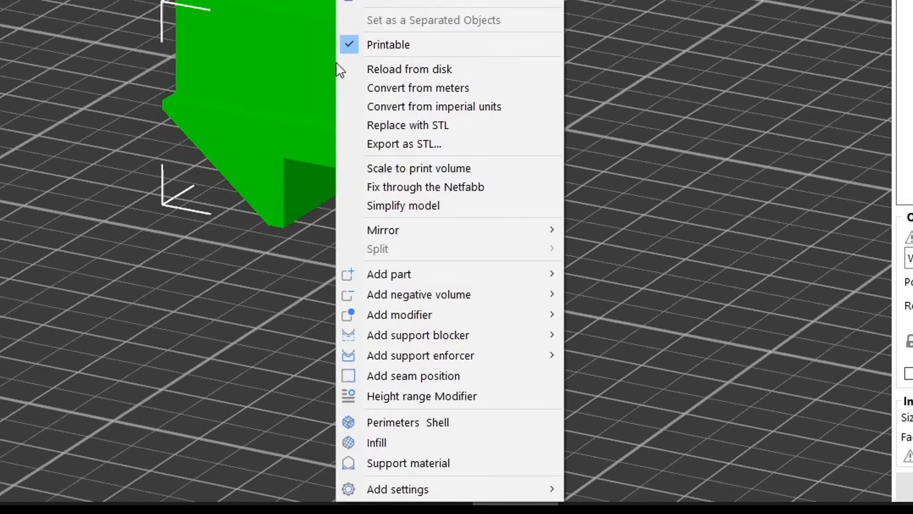
pyautogui.moveTo(459, 334)
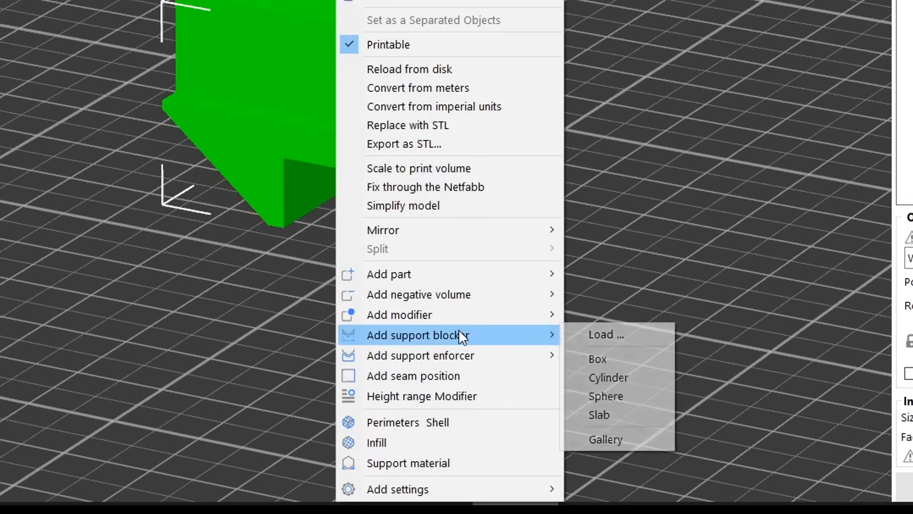
pyautogui.moveTo(461, 355)
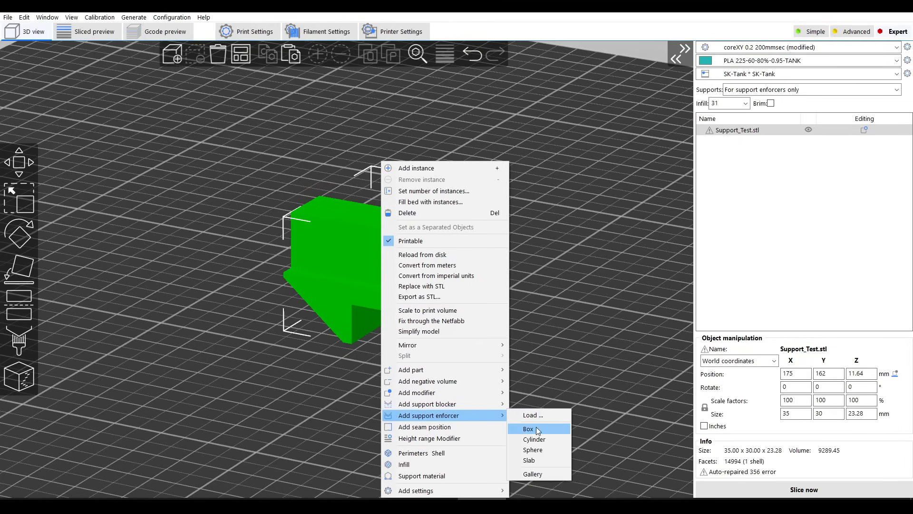
pyautogui.click(529, 428)
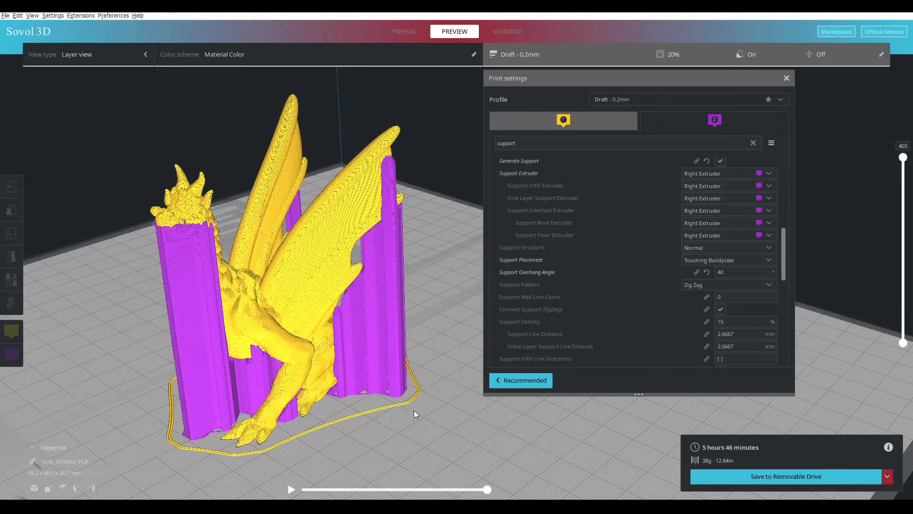
pyautogui.moveTo(347, 342)
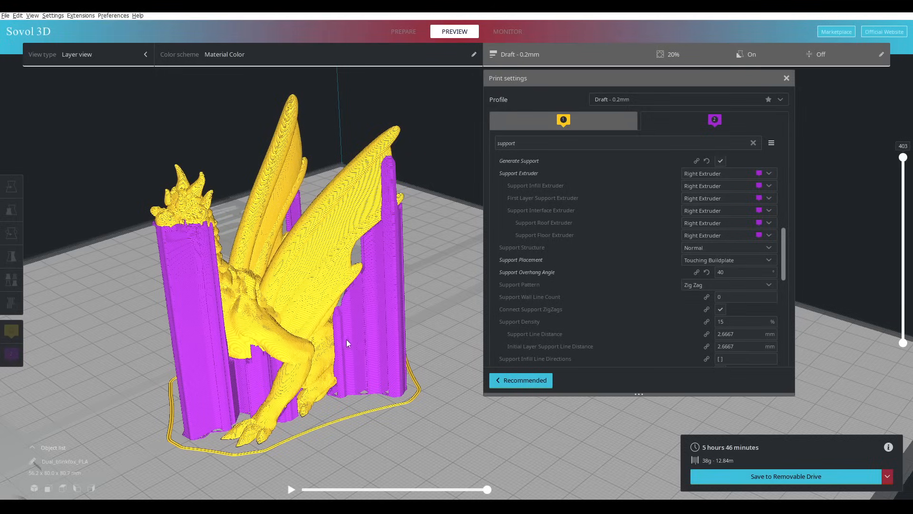
pyautogui.moveTo(402, 353)
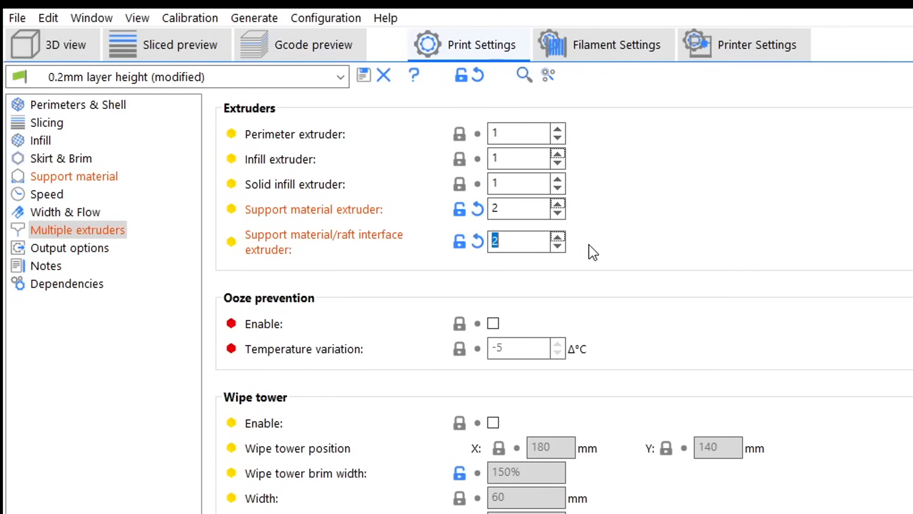
pyautogui.moveTo(382, 74)
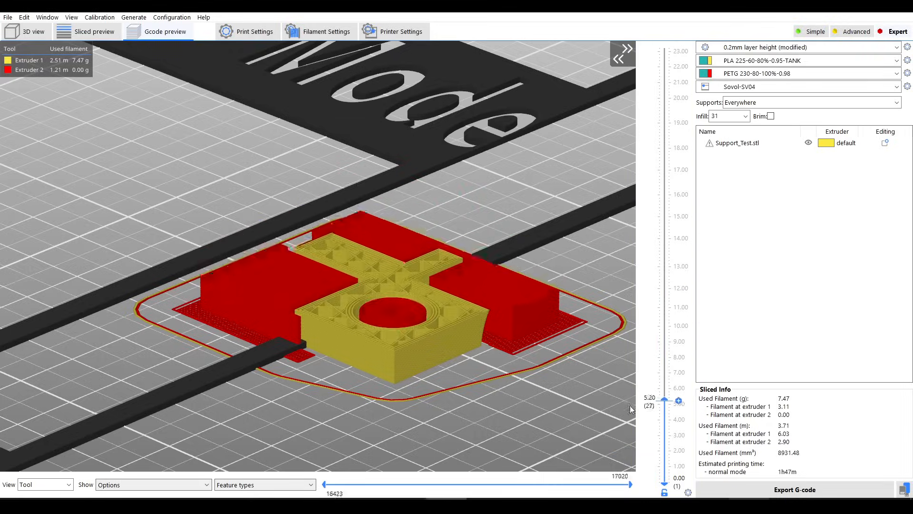
# Step: Set Support material and support/raft interface extruders to 2, printing supports in PETG
pyautogui.click(253, 31)
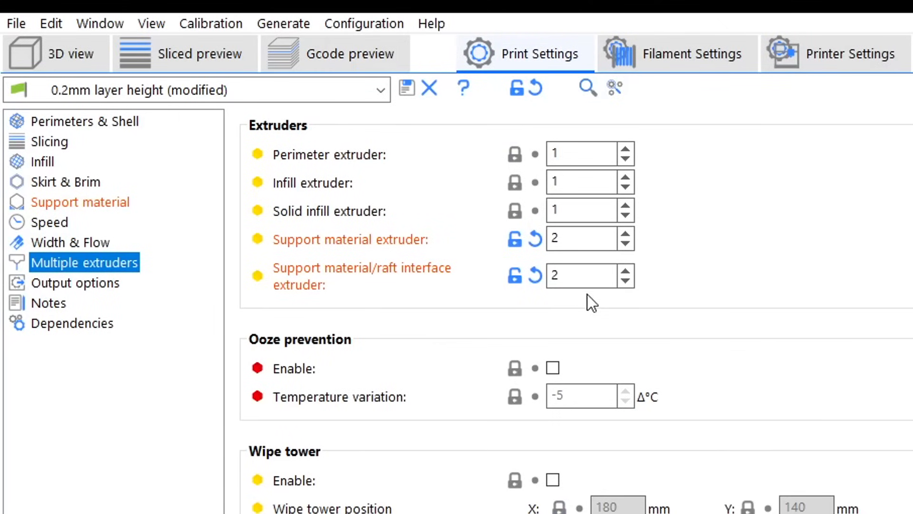
pyautogui.moveTo(629, 251)
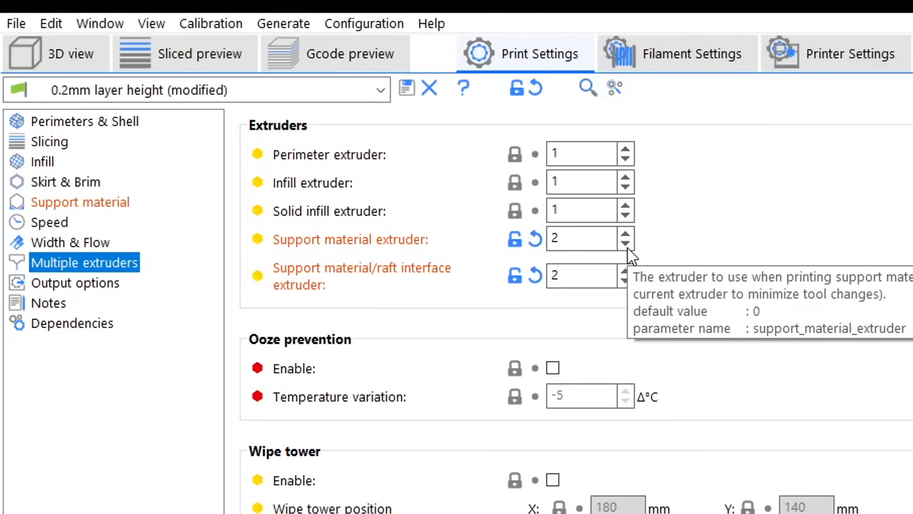
# Step: Change the Support material extruder from 2 to 1, keeping the interface on 2
pyautogui.click(625, 245)
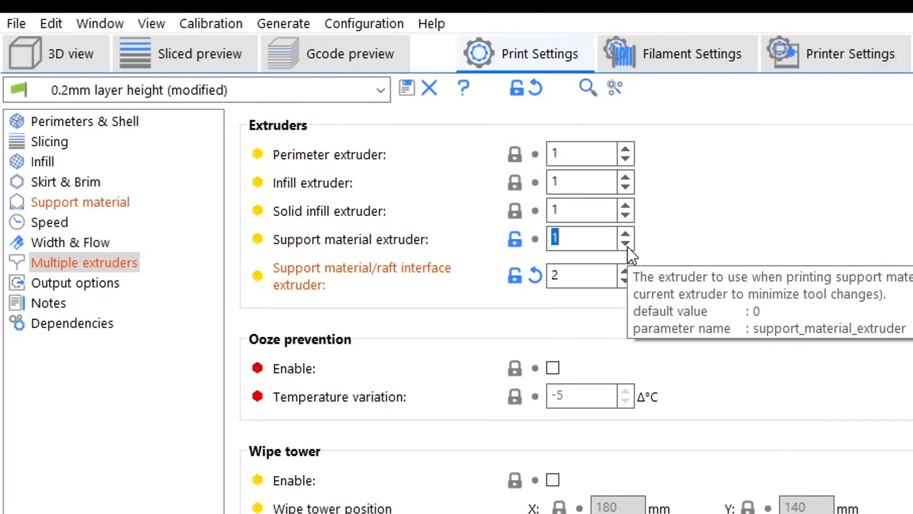